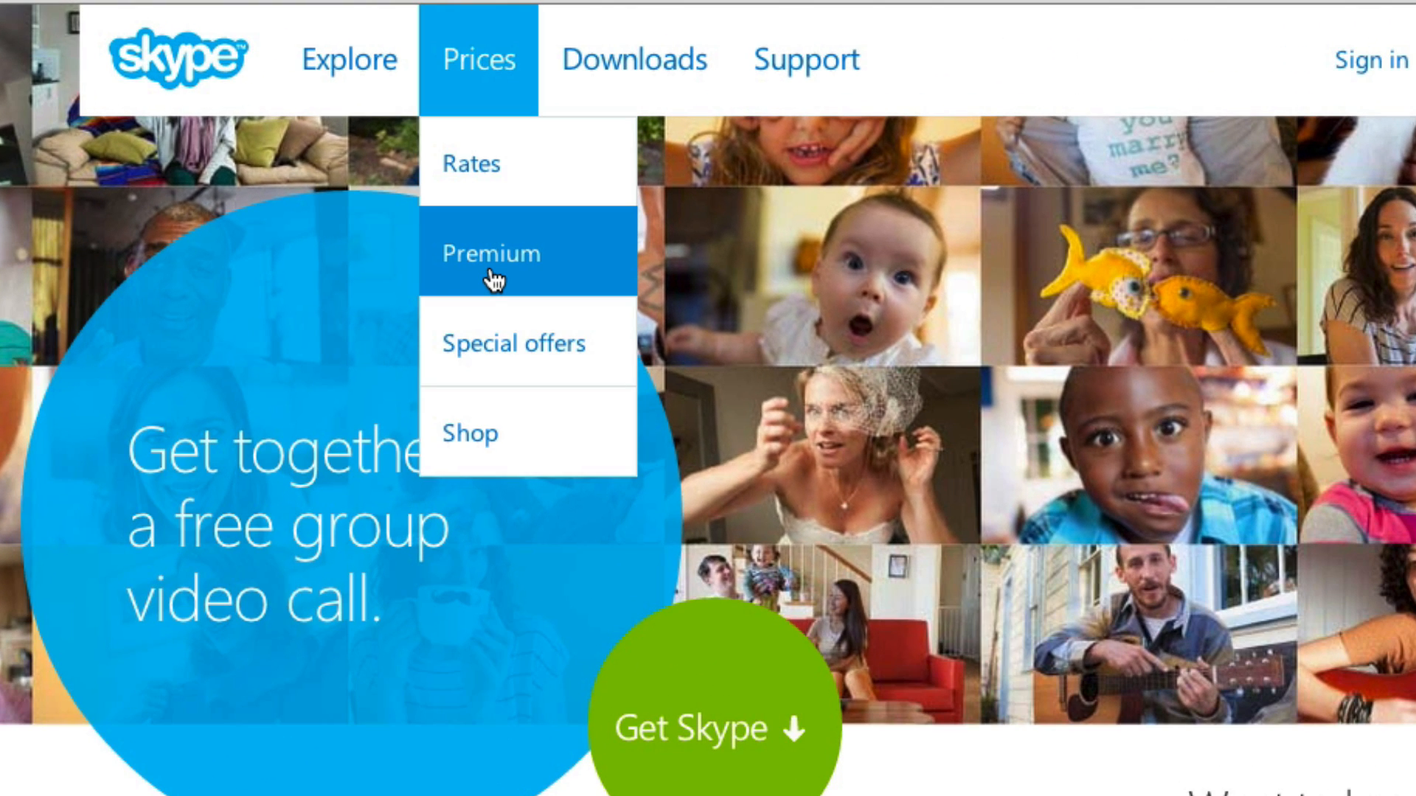
# View the Skype Premium pricing page announcing free group video calls and read down it
pyautogui.click(490, 252)
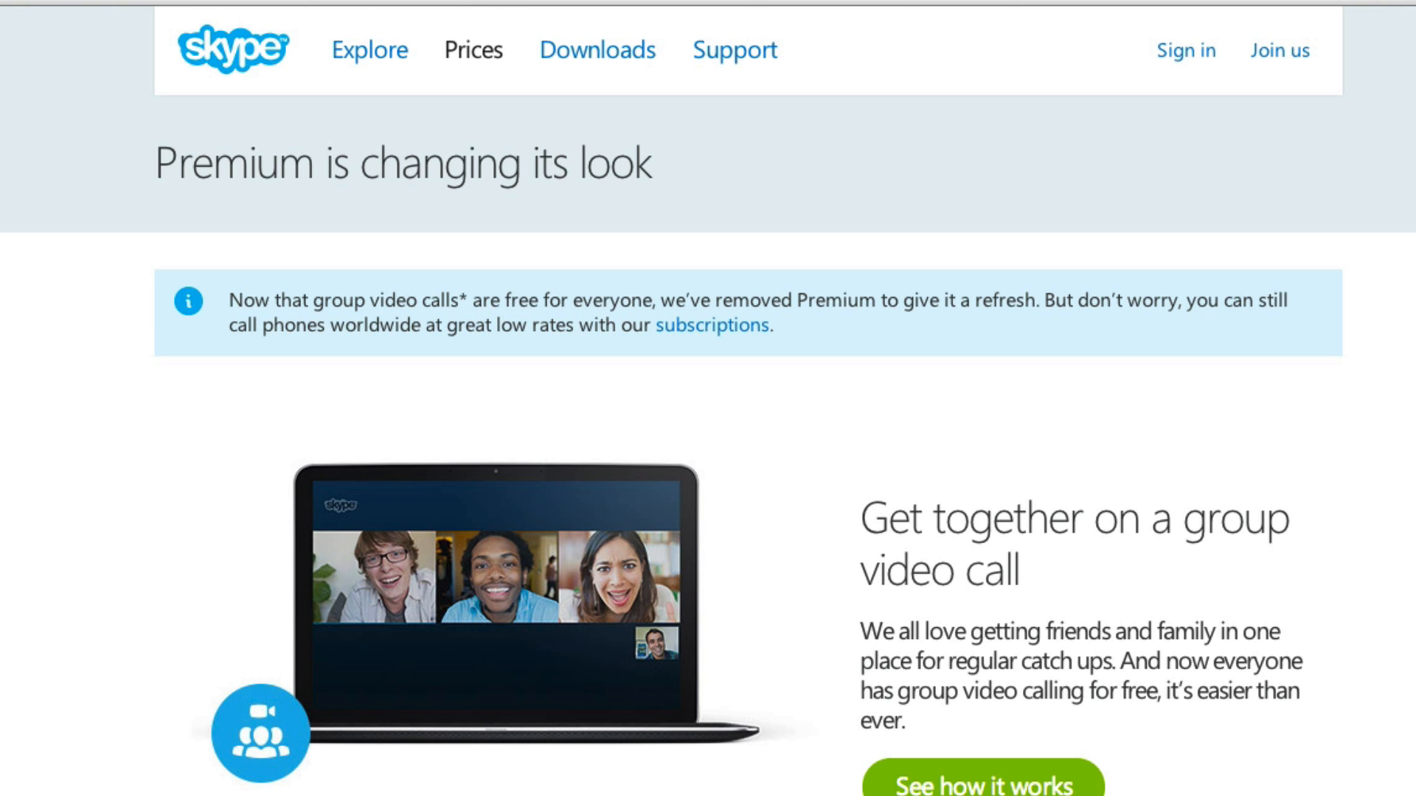
pyautogui.scroll(-3)
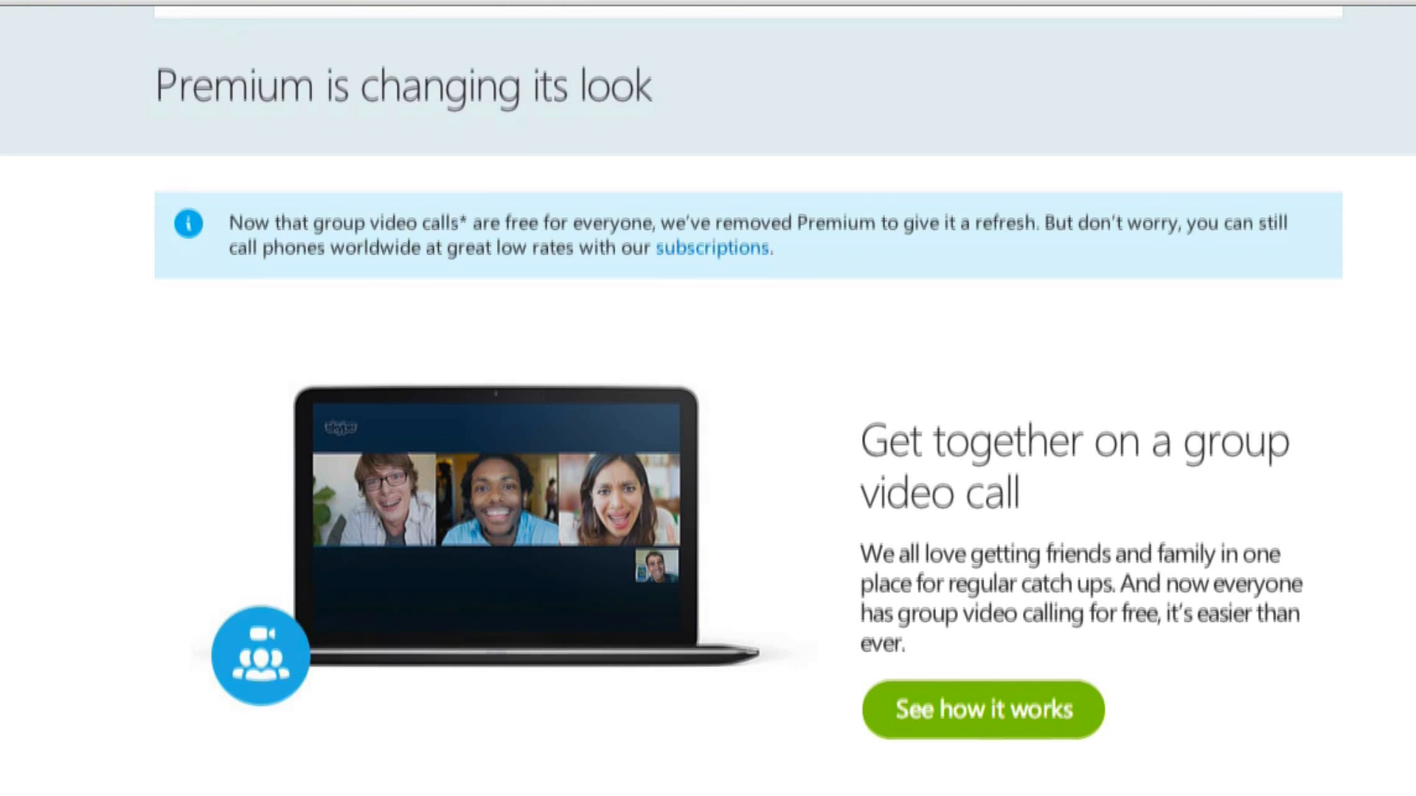
pyautogui.scroll(-3)
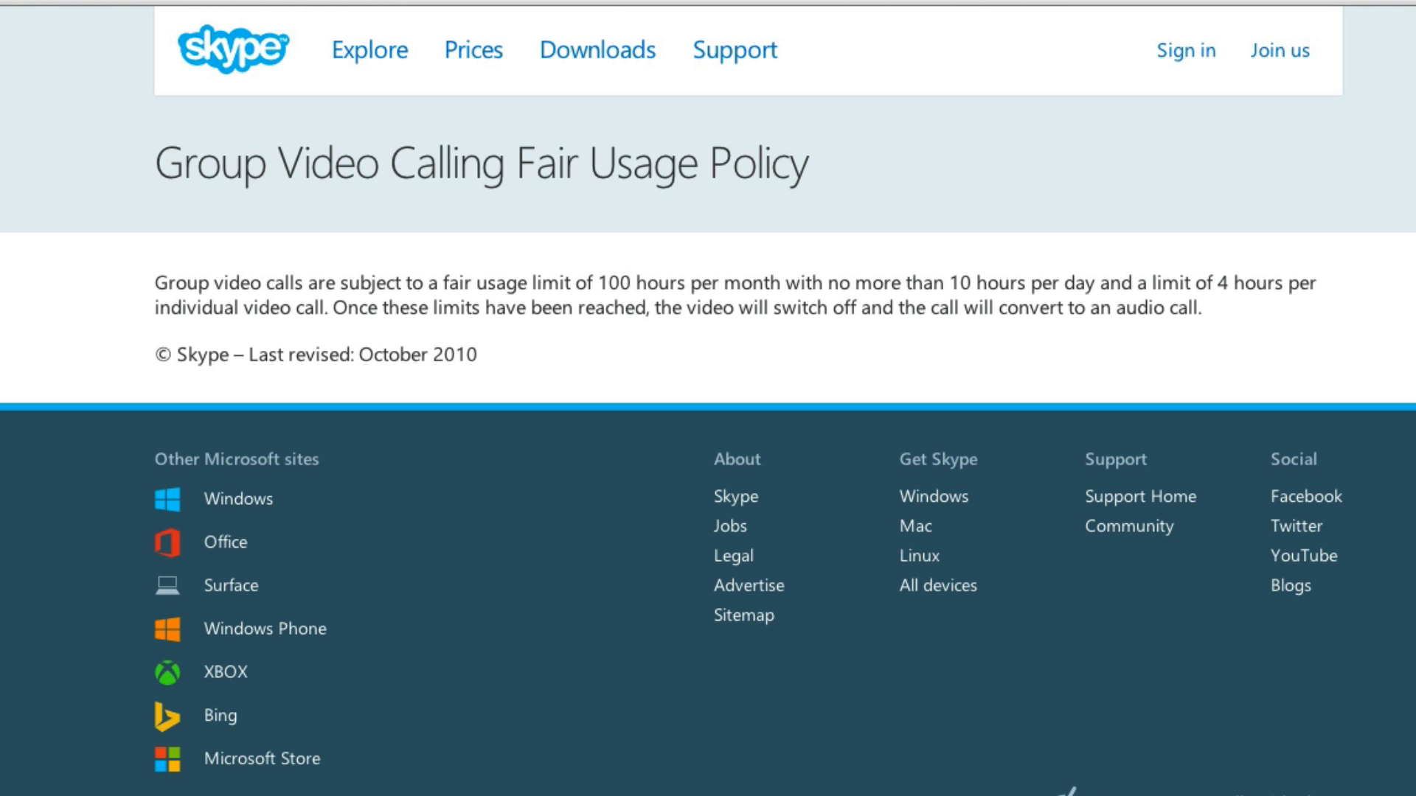
# Go to the Skype Features page via the Explore menu and start down the calling features
pyautogui.click(369, 50)
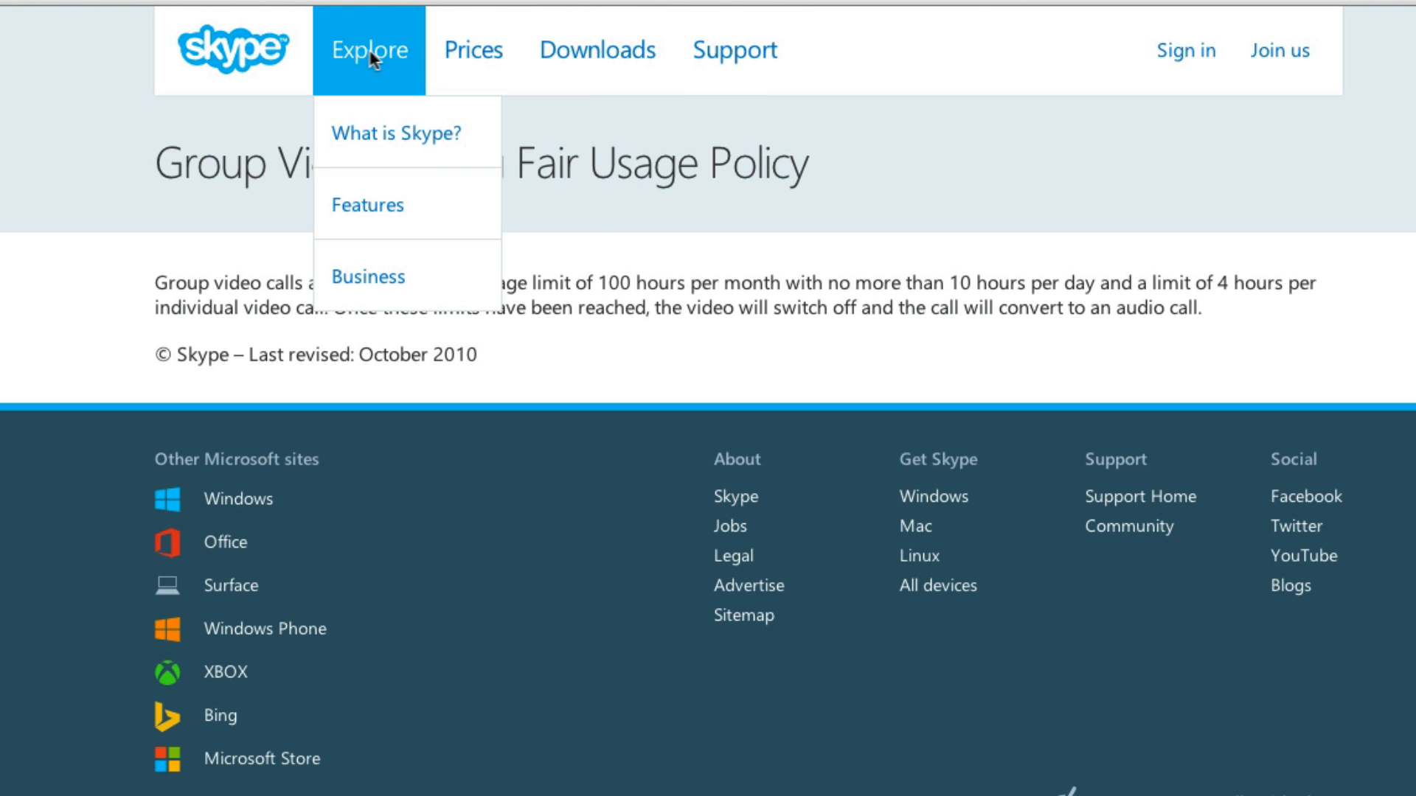
pyautogui.click(368, 204)
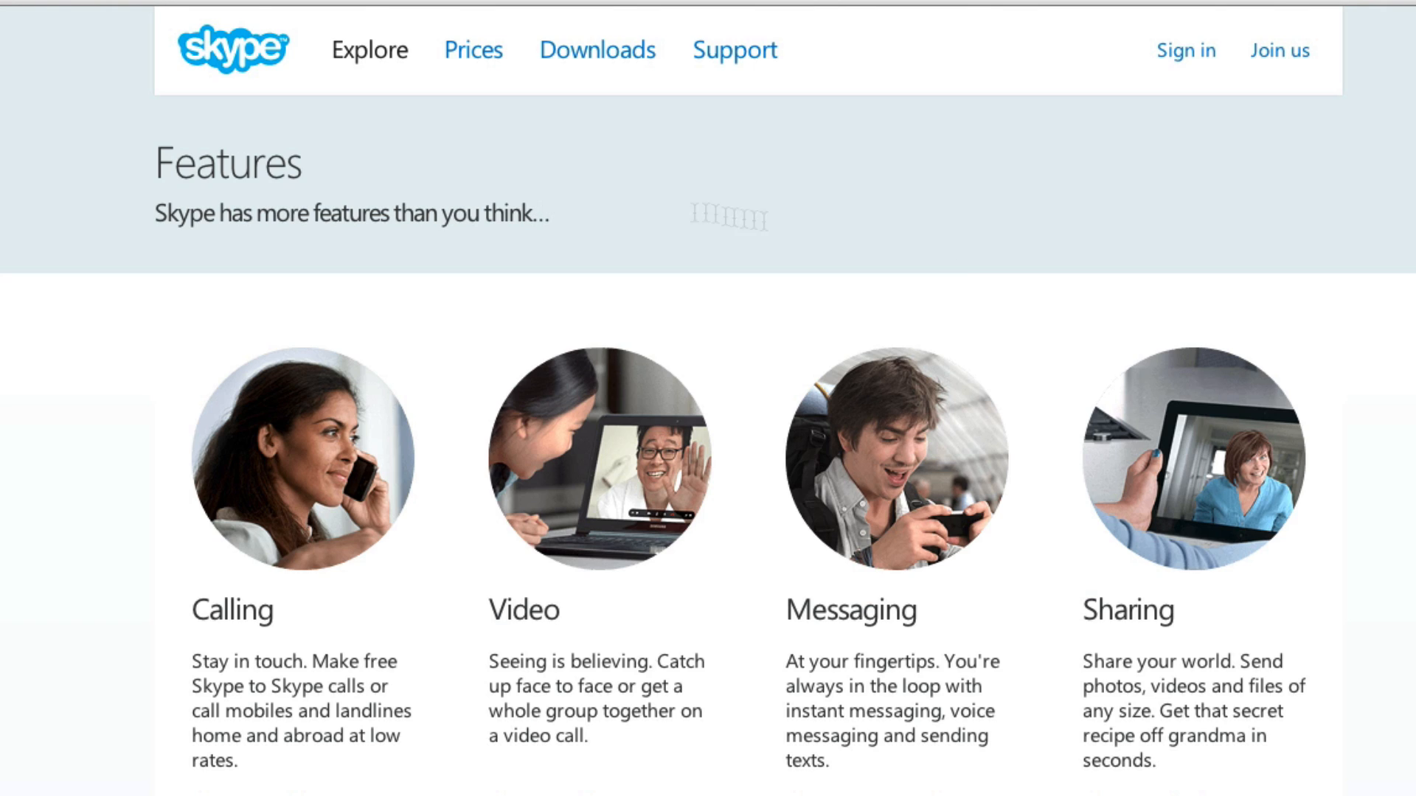
pyautogui.scroll(-3)
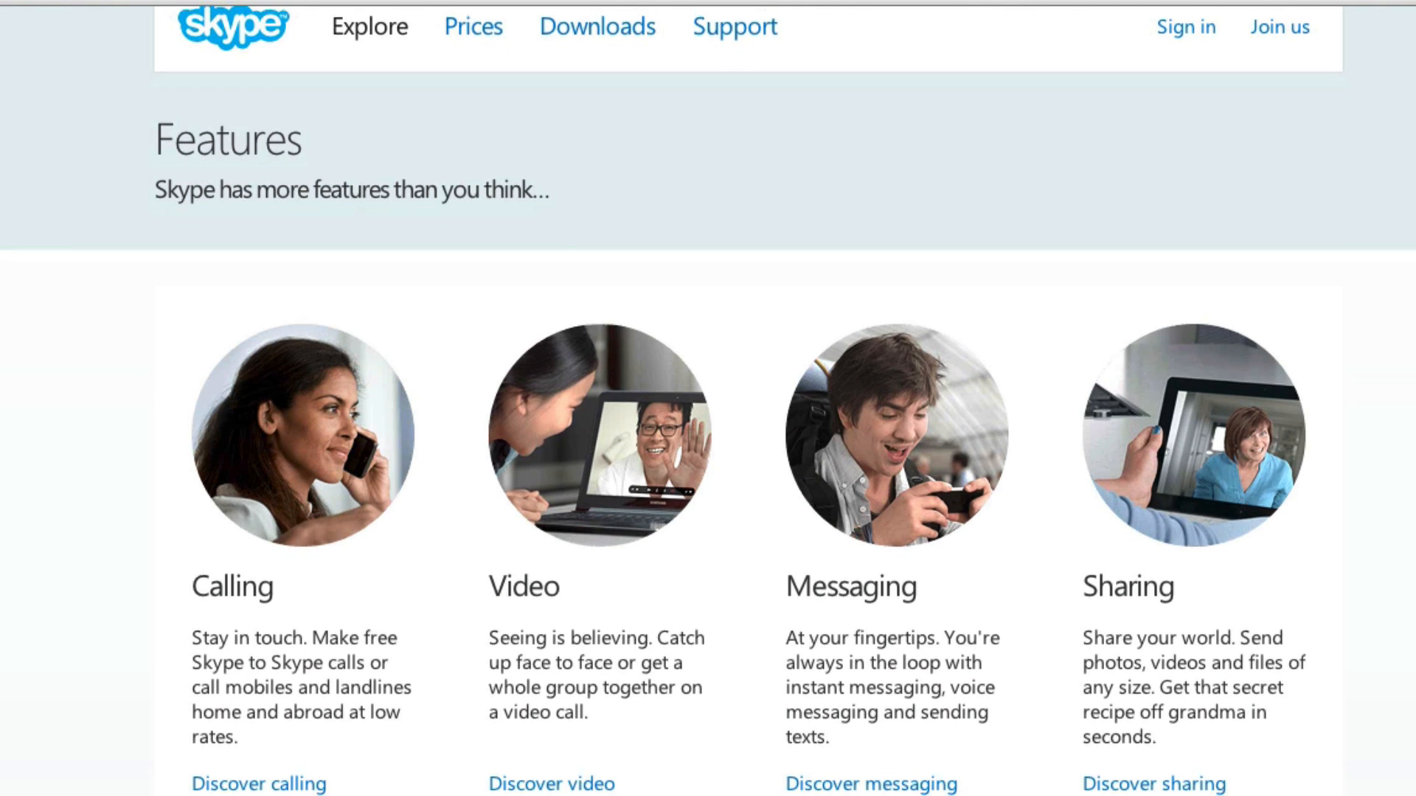
pyautogui.scroll(-3)
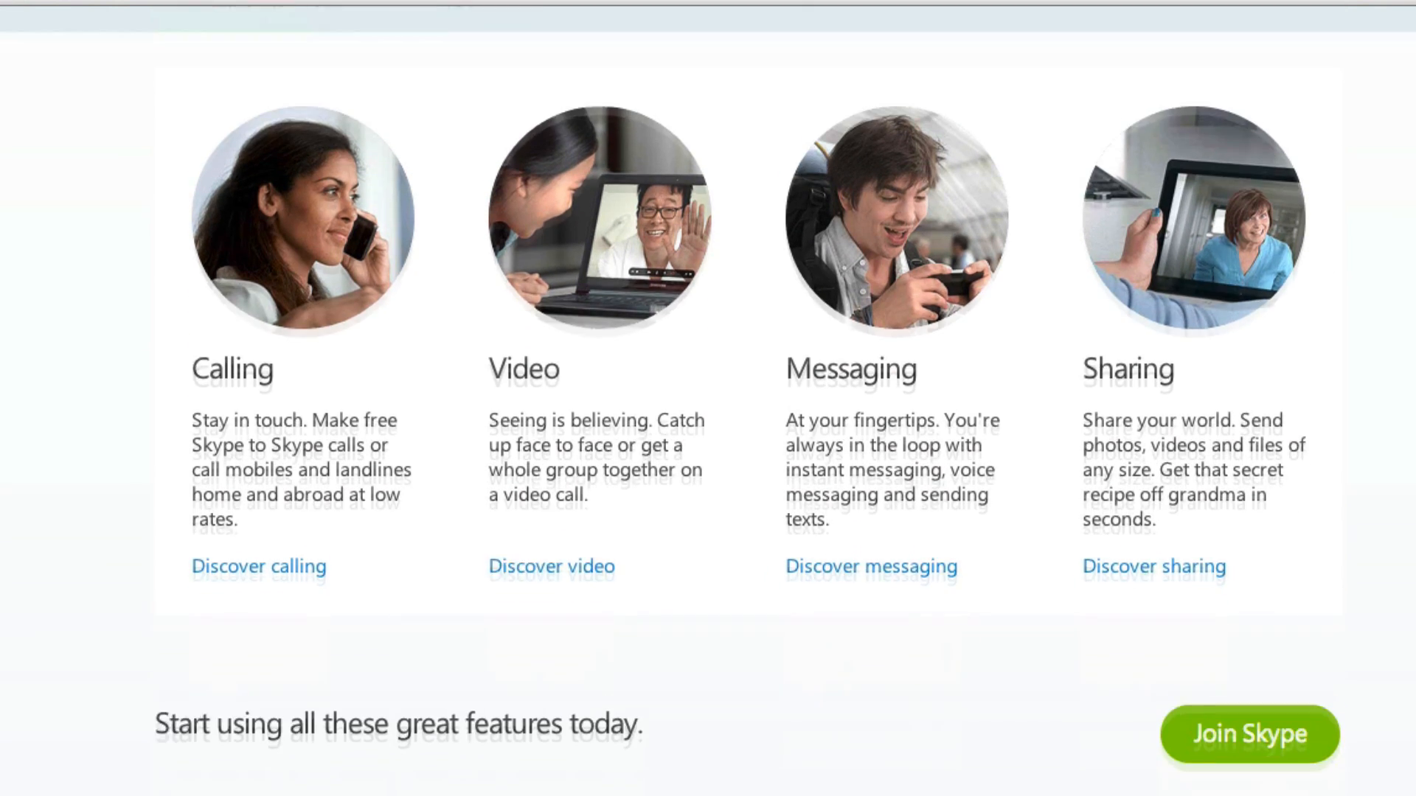
pyautogui.scroll(-3)
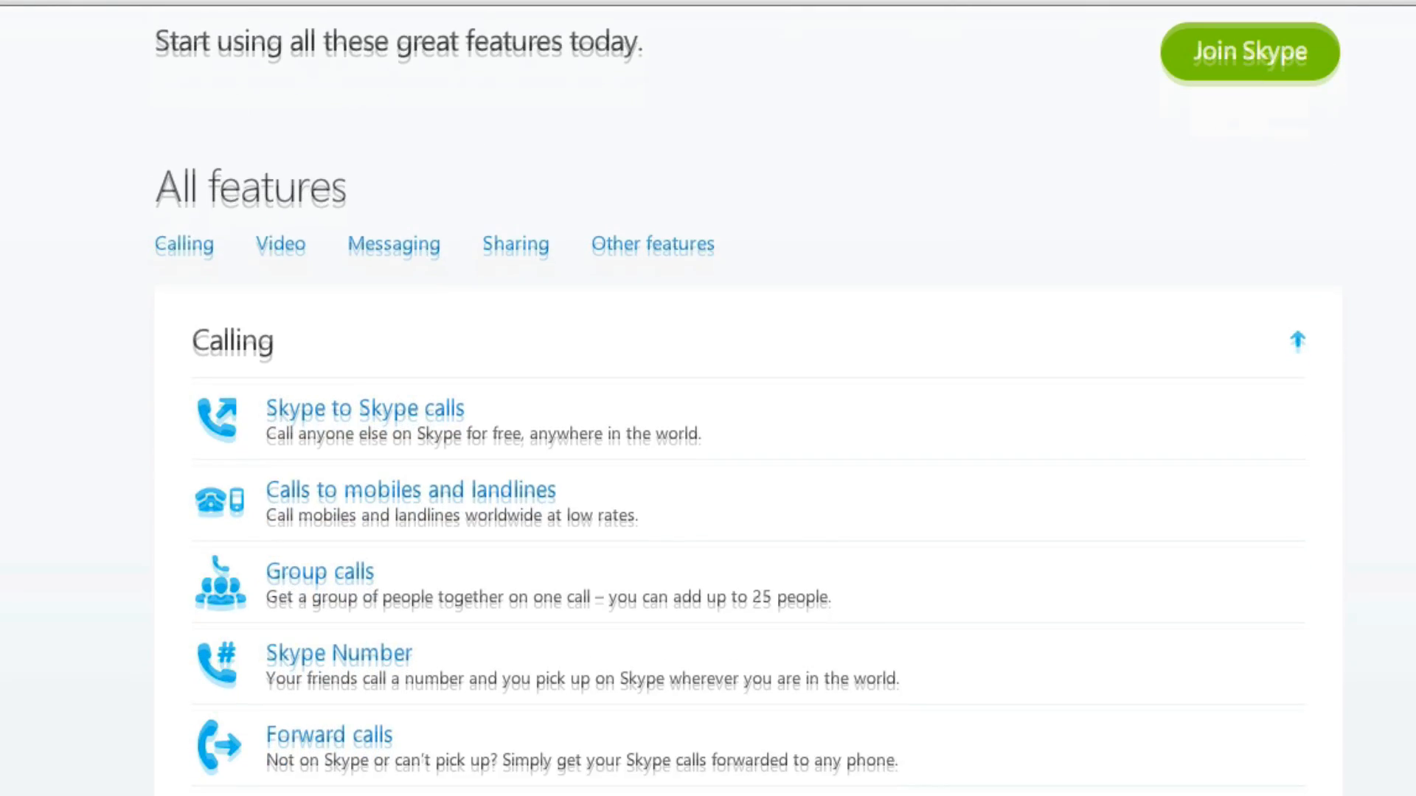
pyautogui.scroll(-3)
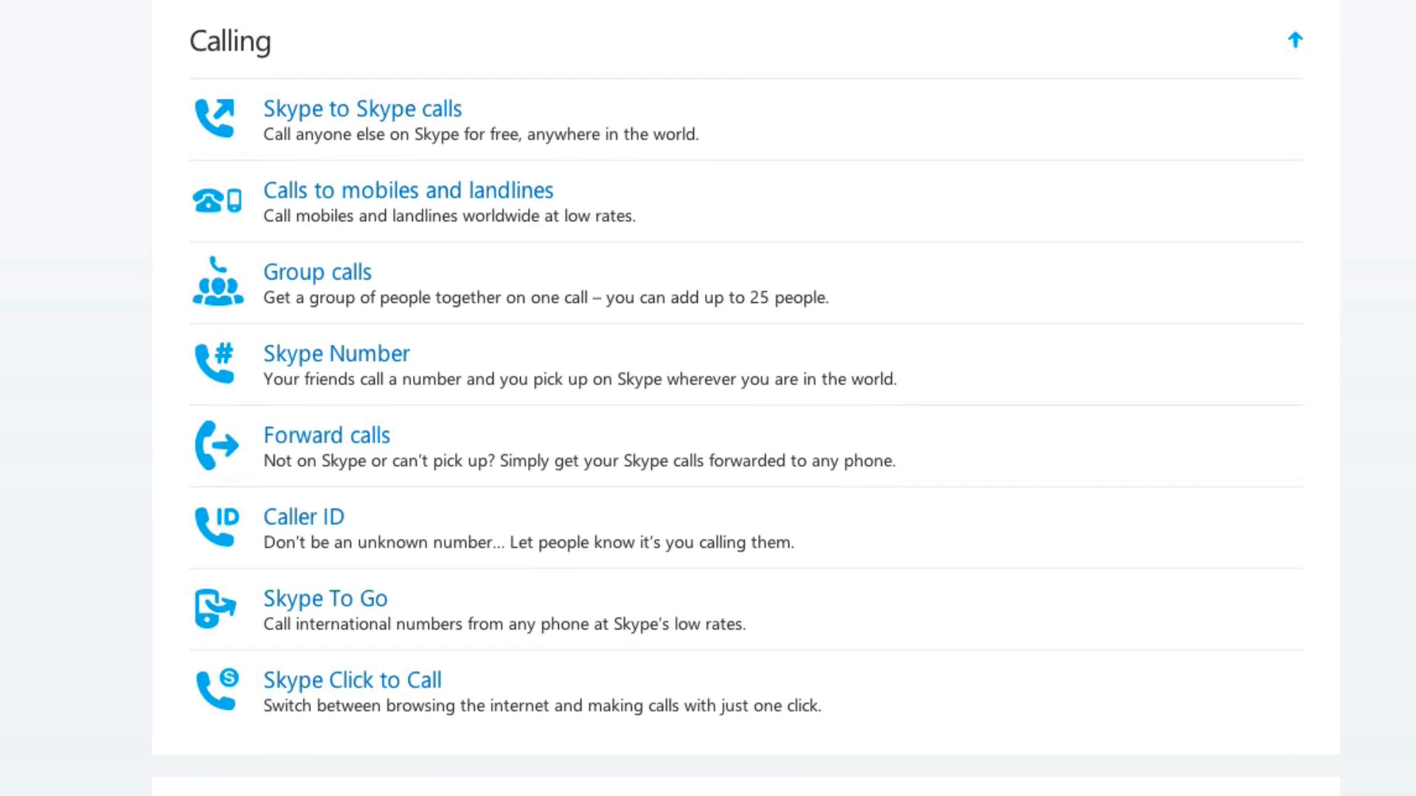
# Read through the video, messaging, sharing and other features in the All features list
pyautogui.scroll(-3)
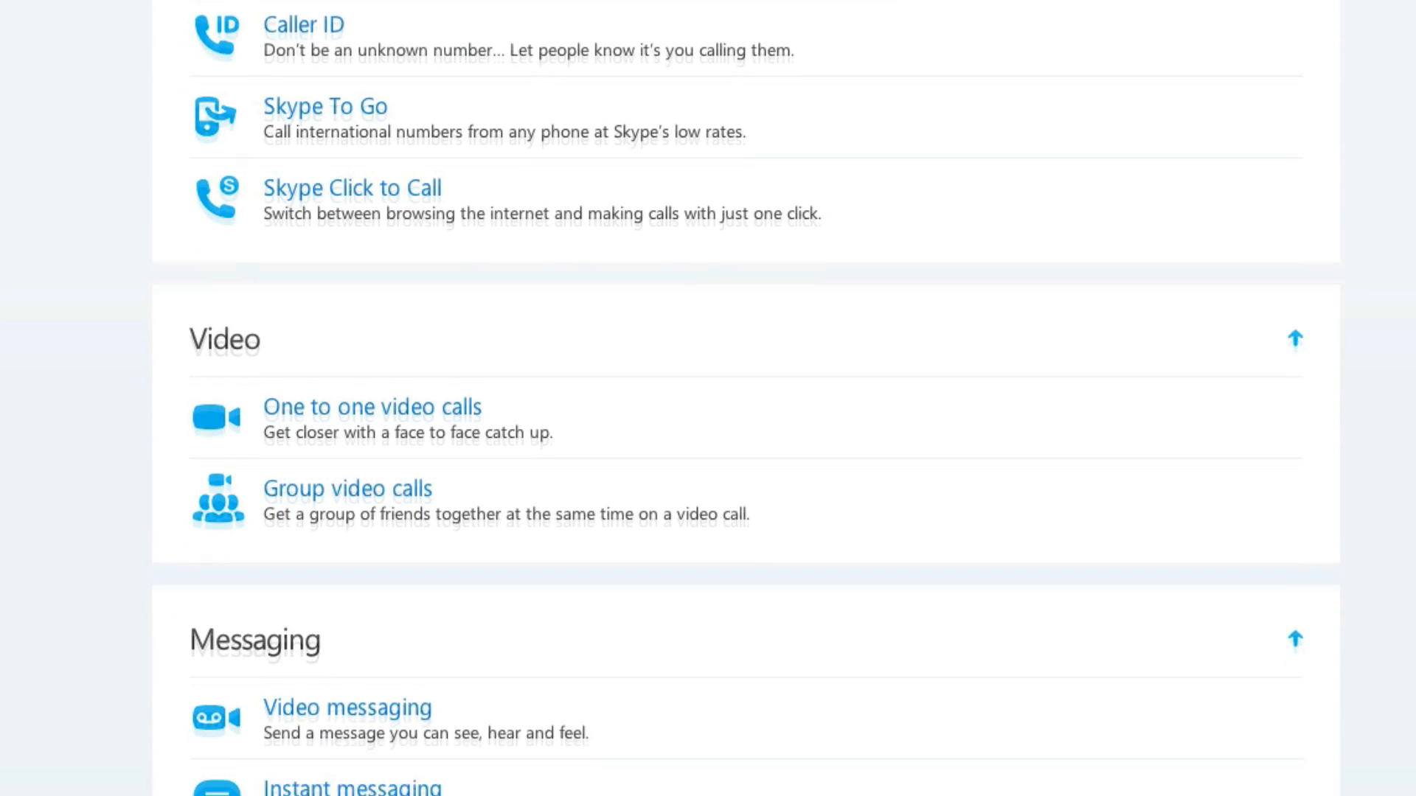
pyautogui.scroll(-3)
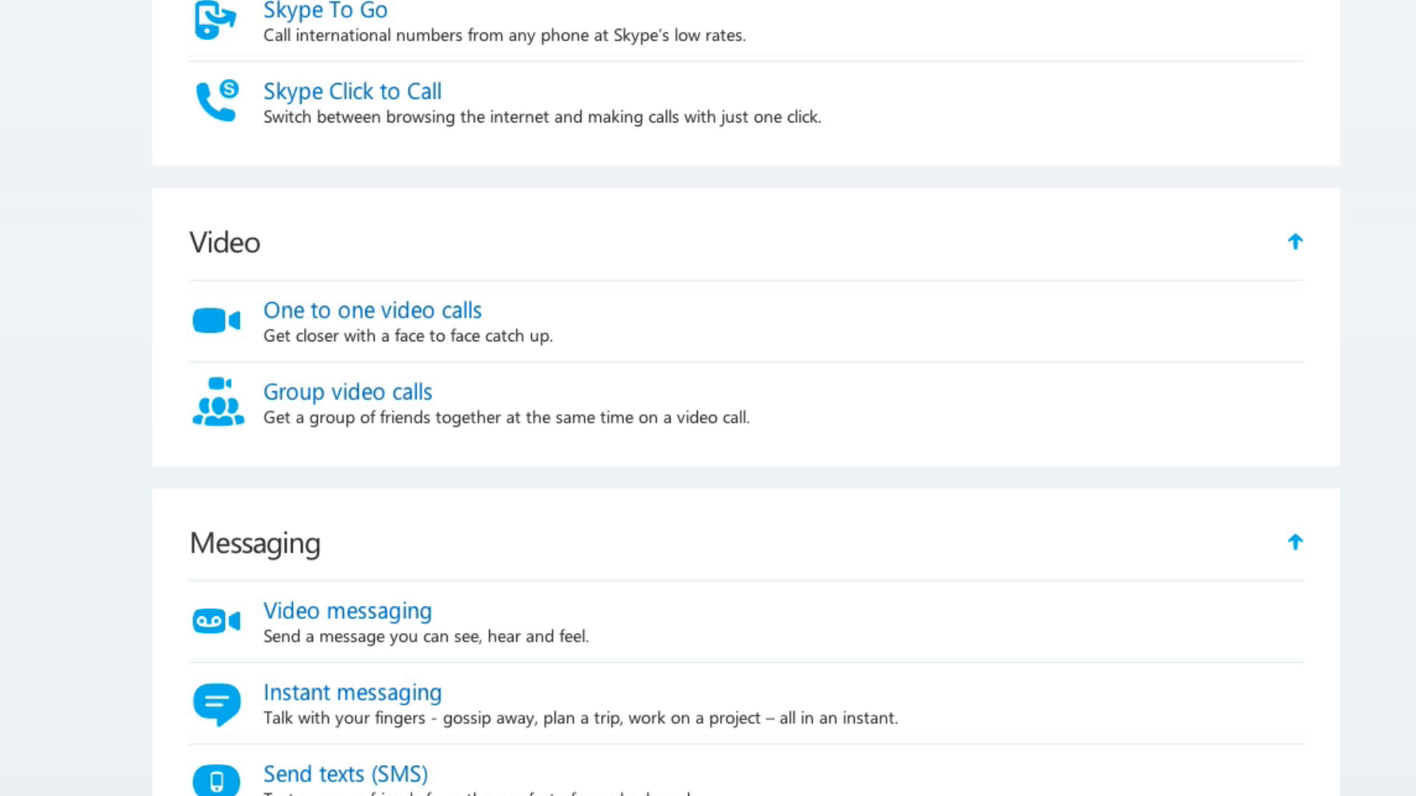
pyautogui.scroll(-3)
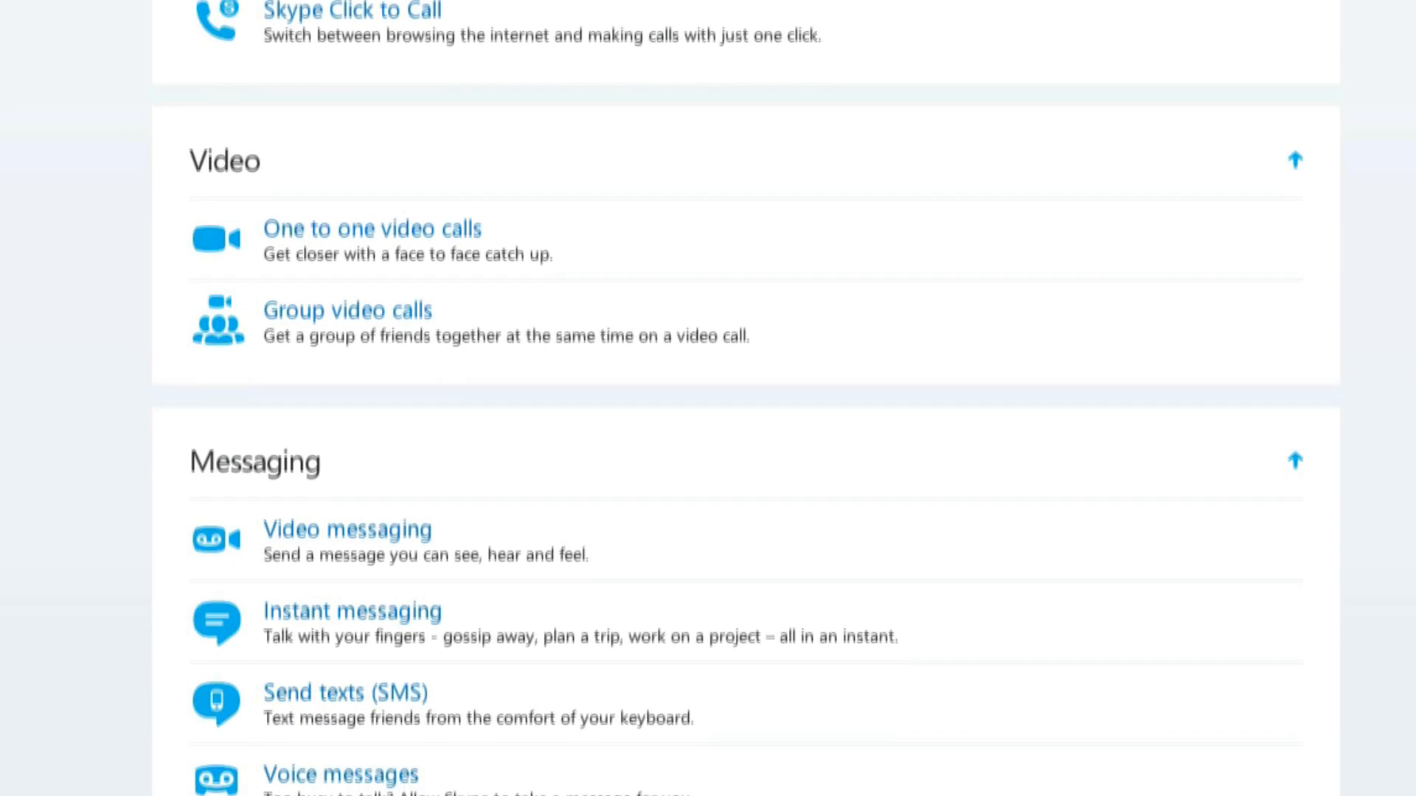
pyautogui.scroll(-3)
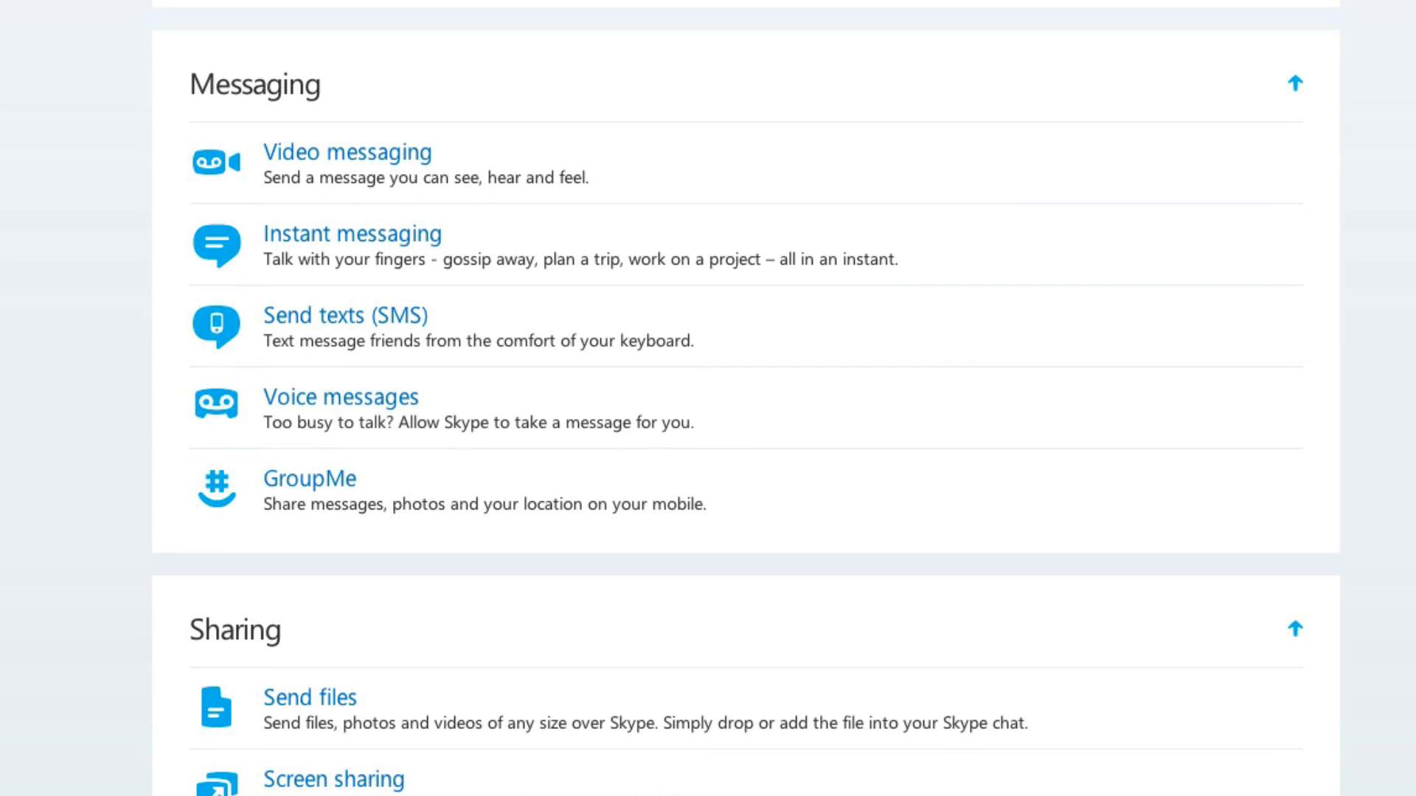
pyautogui.scroll(-3)
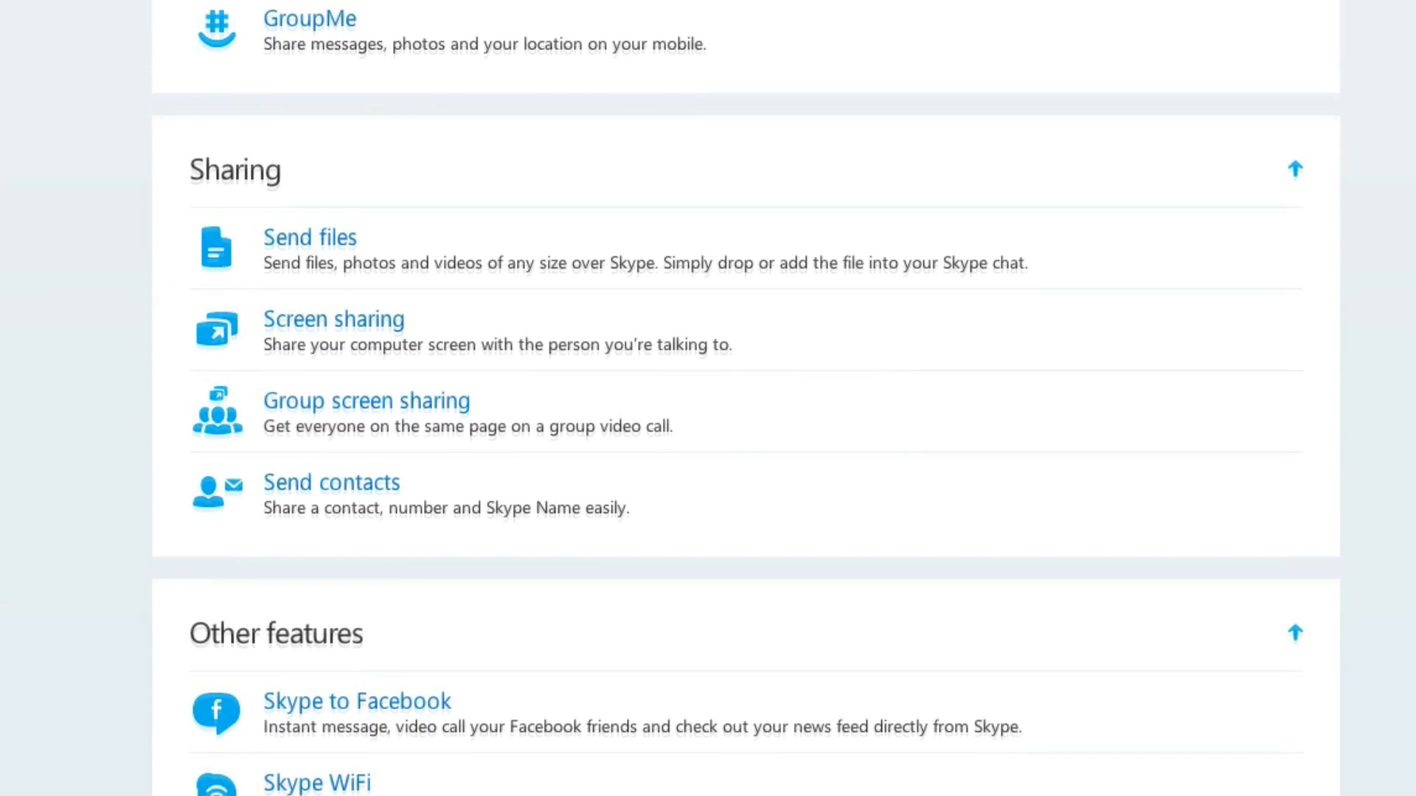
pyautogui.scroll(-3)
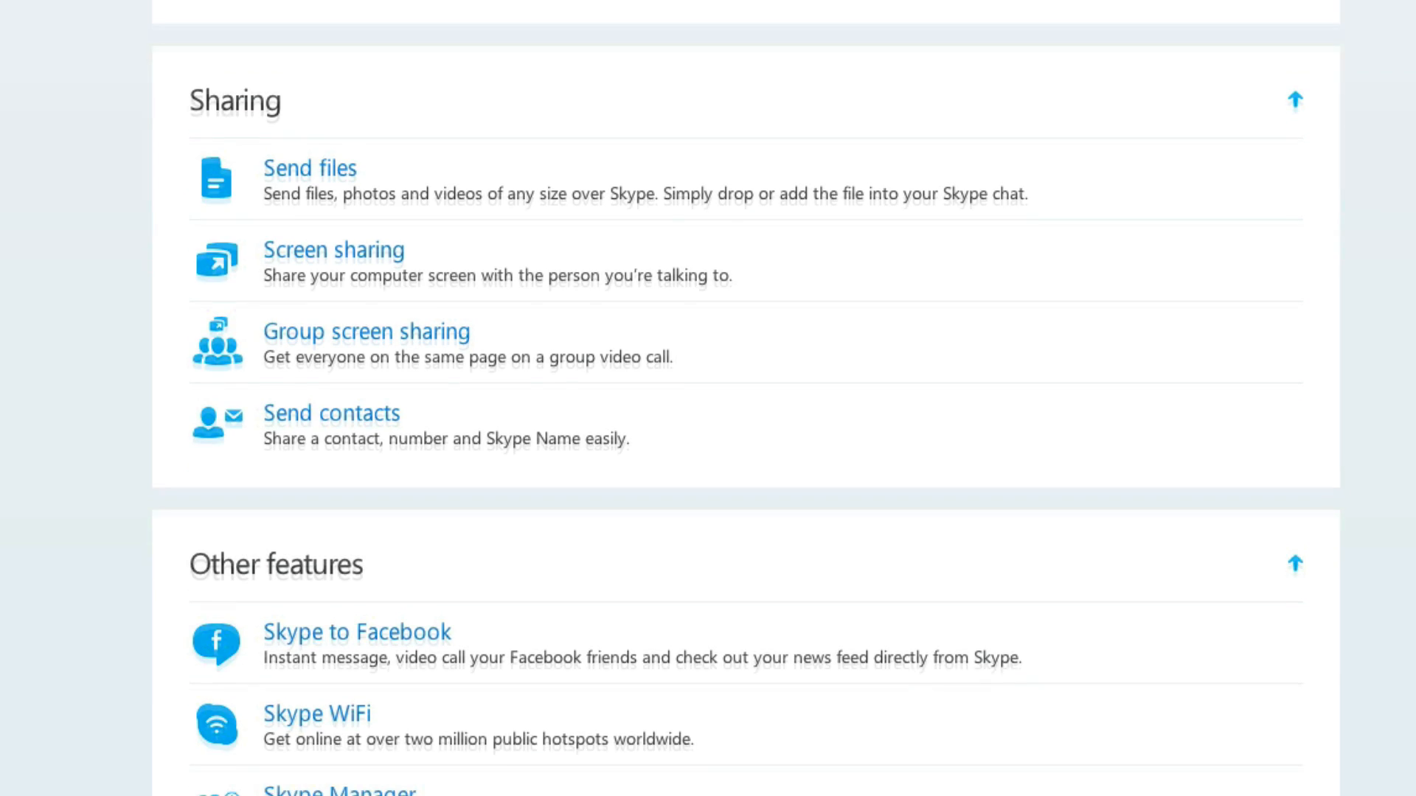
pyautogui.scroll(-3)
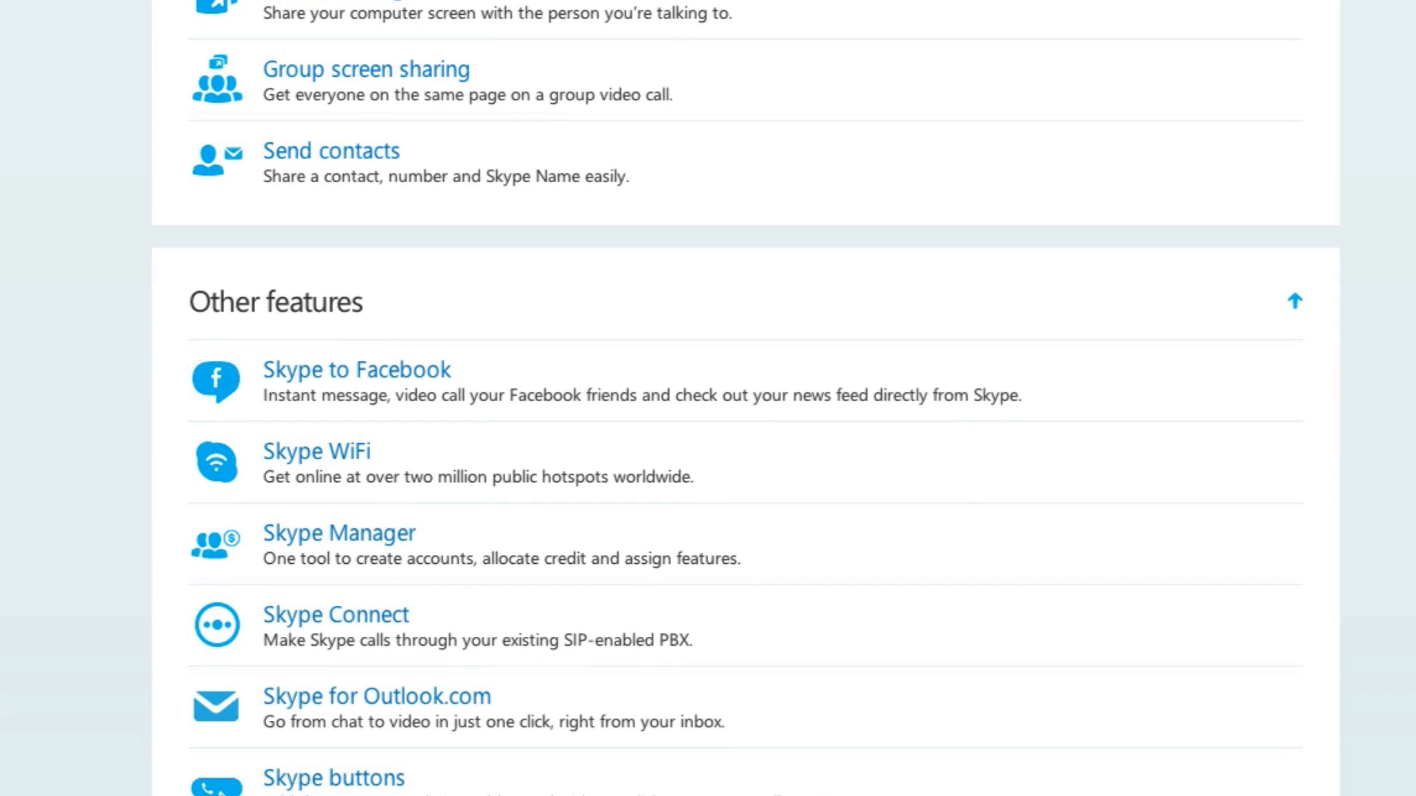
pyautogui.scroll(-3)
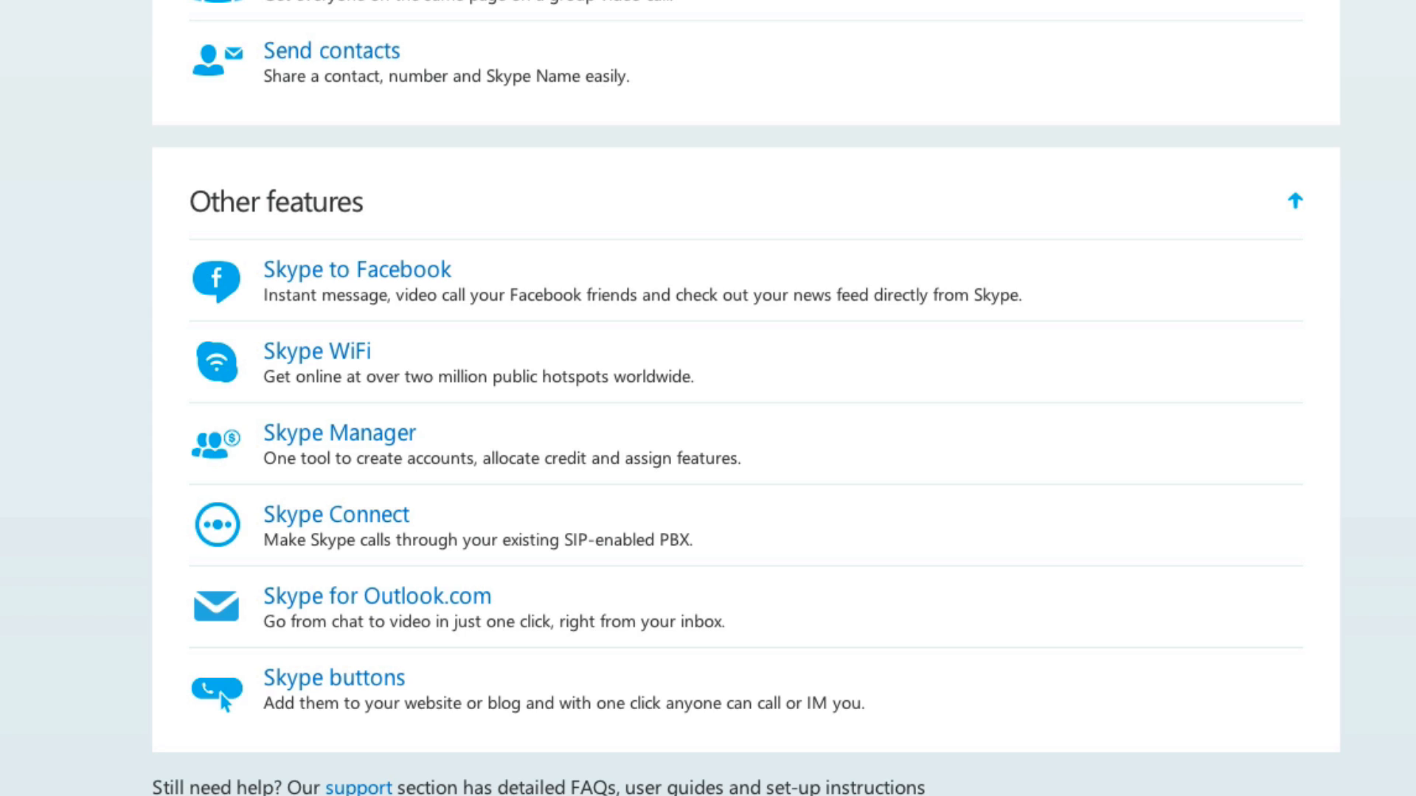
pyautogui.scroll(3)
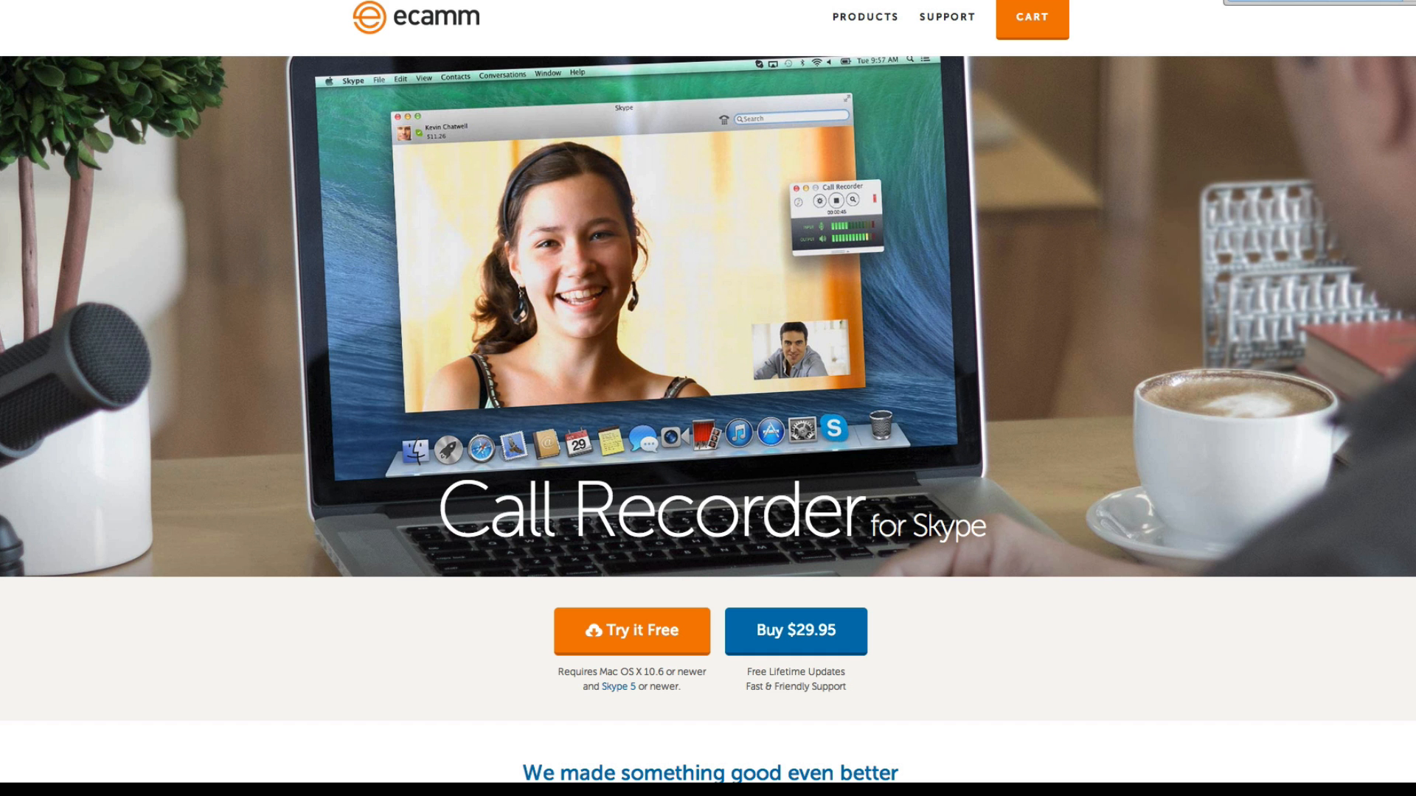
pyautogui.moveTo(1342, 317)
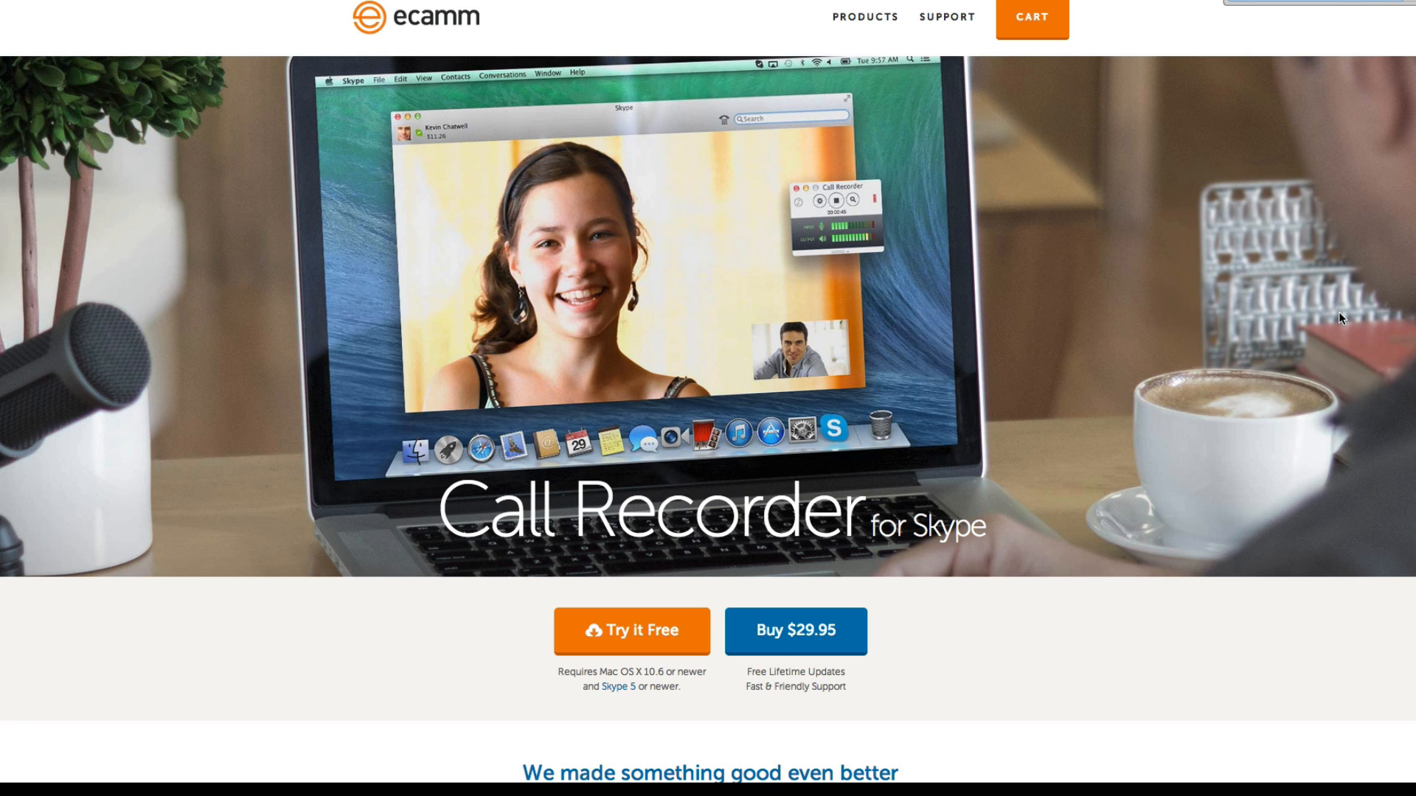
pyautogui.moveTo(1295, 457)
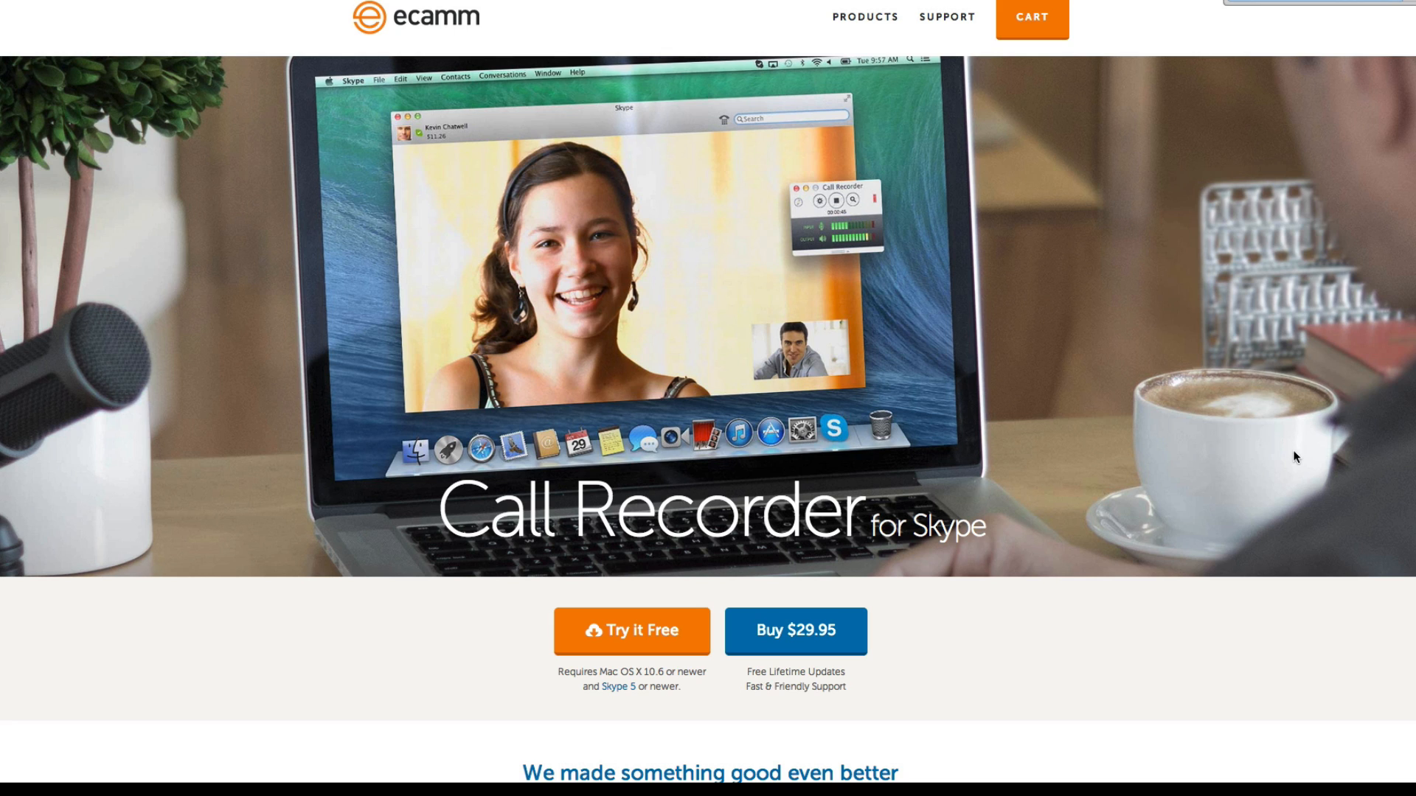
# Read through Ecamm's Call Recorder for Skype product description down to the footer
pyautogui.scroll(-3)
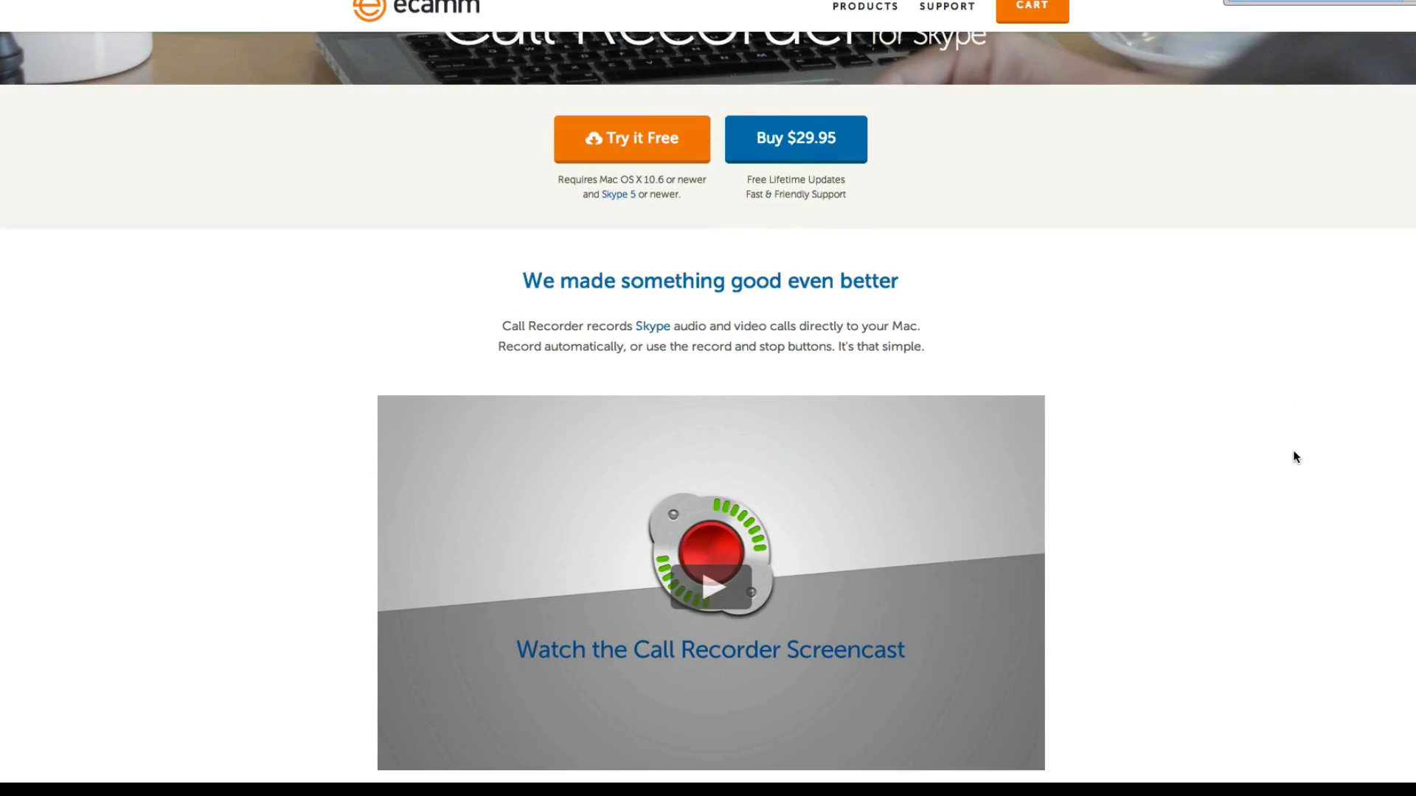
pyautogui.scroll(-3)
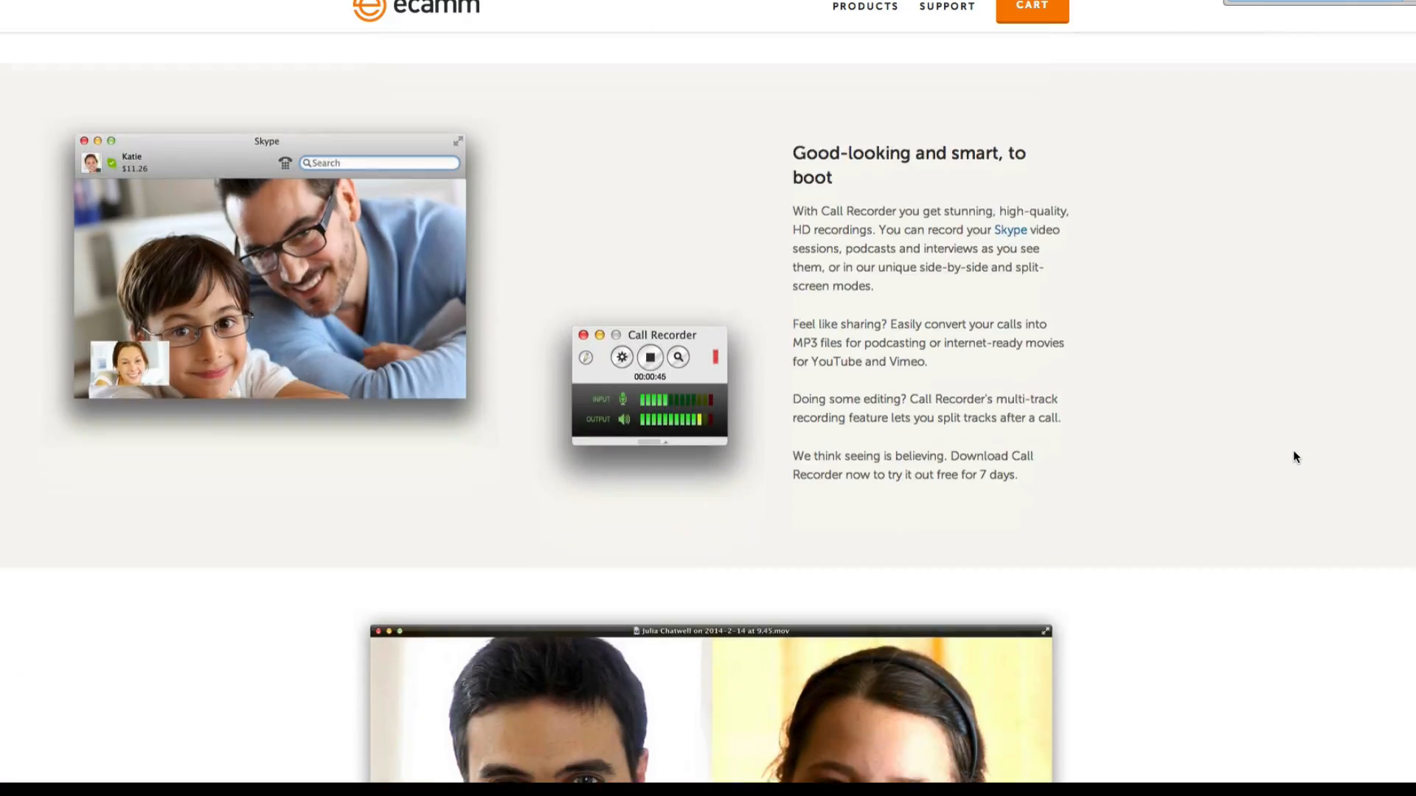
pyautogui.scroll(-3)
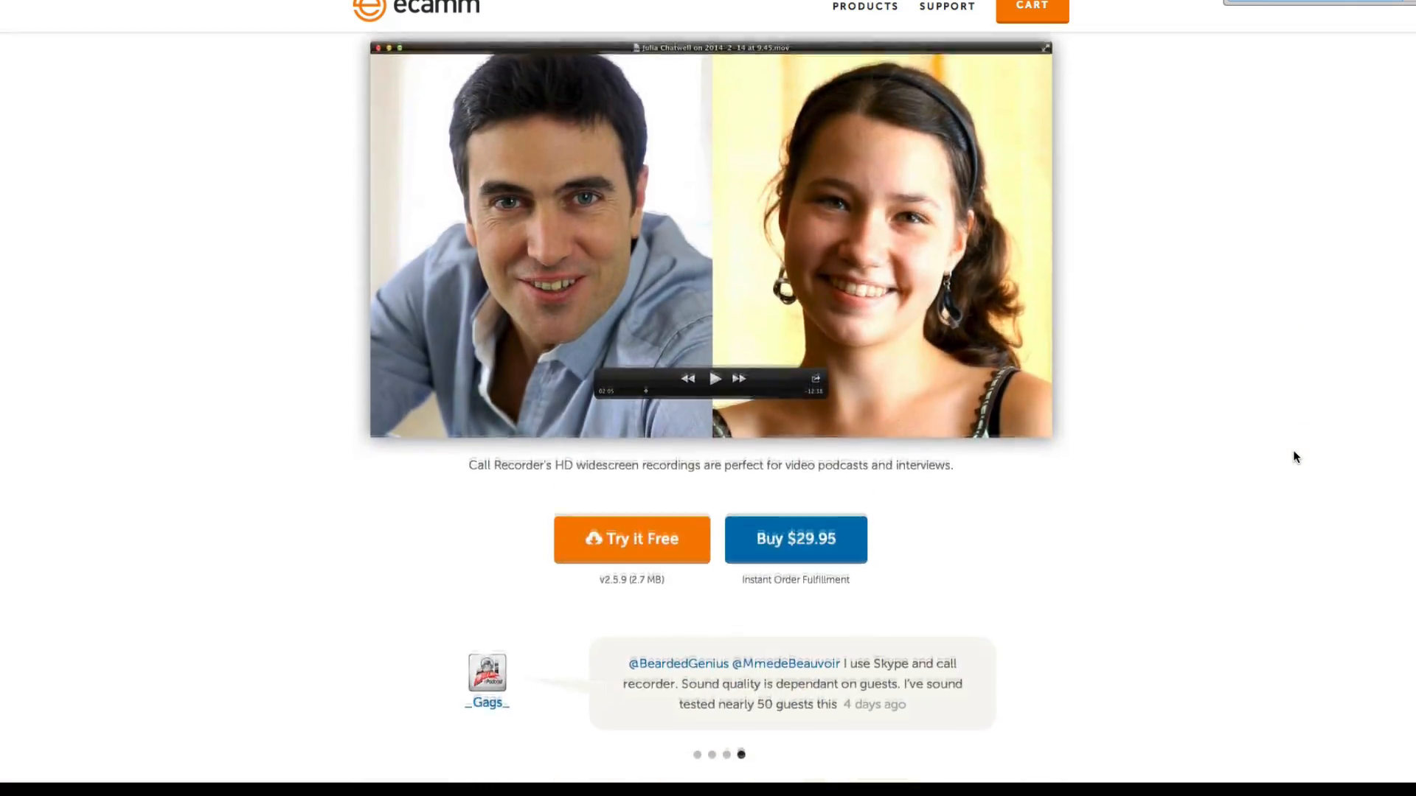
pyautogui.scroll(-3)
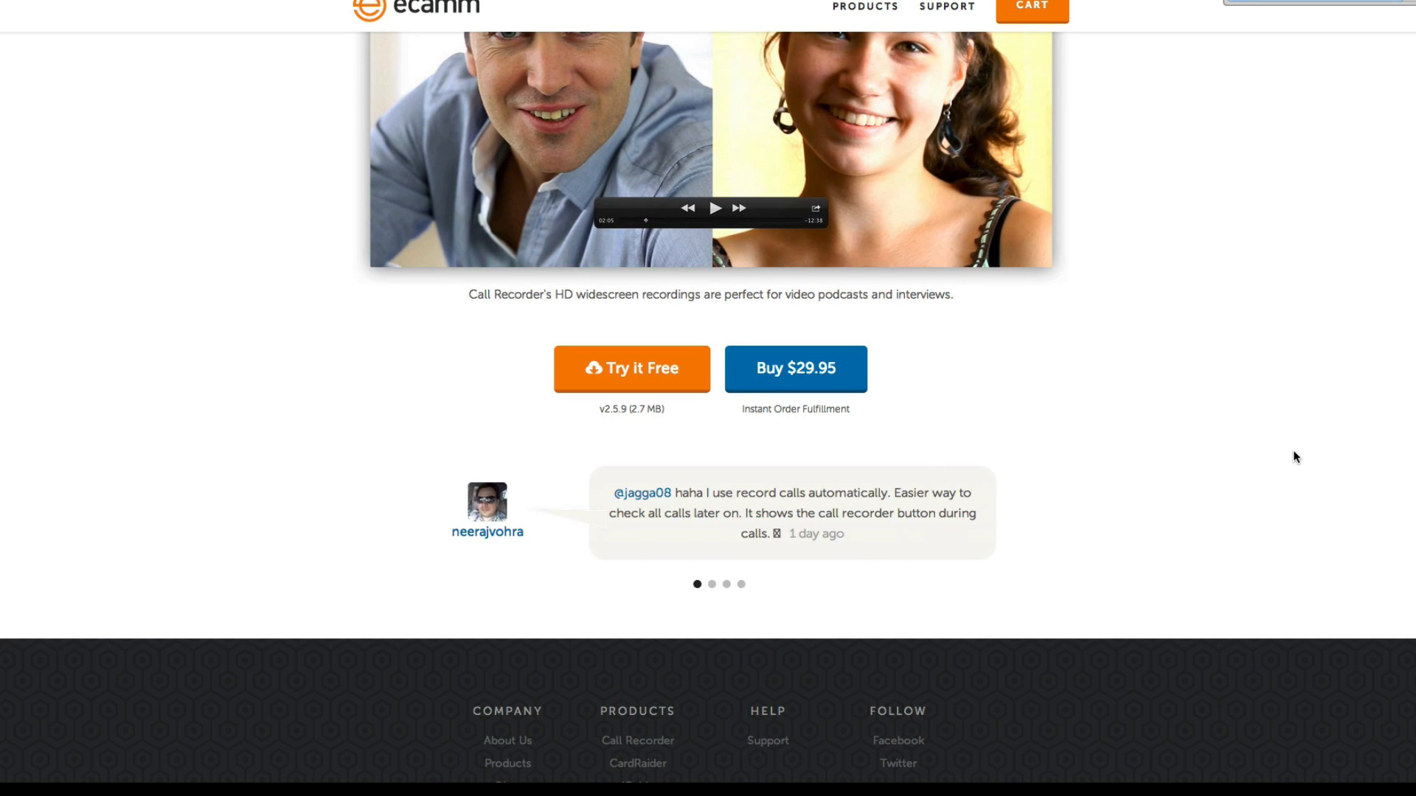
pyautogui.scroll(3)
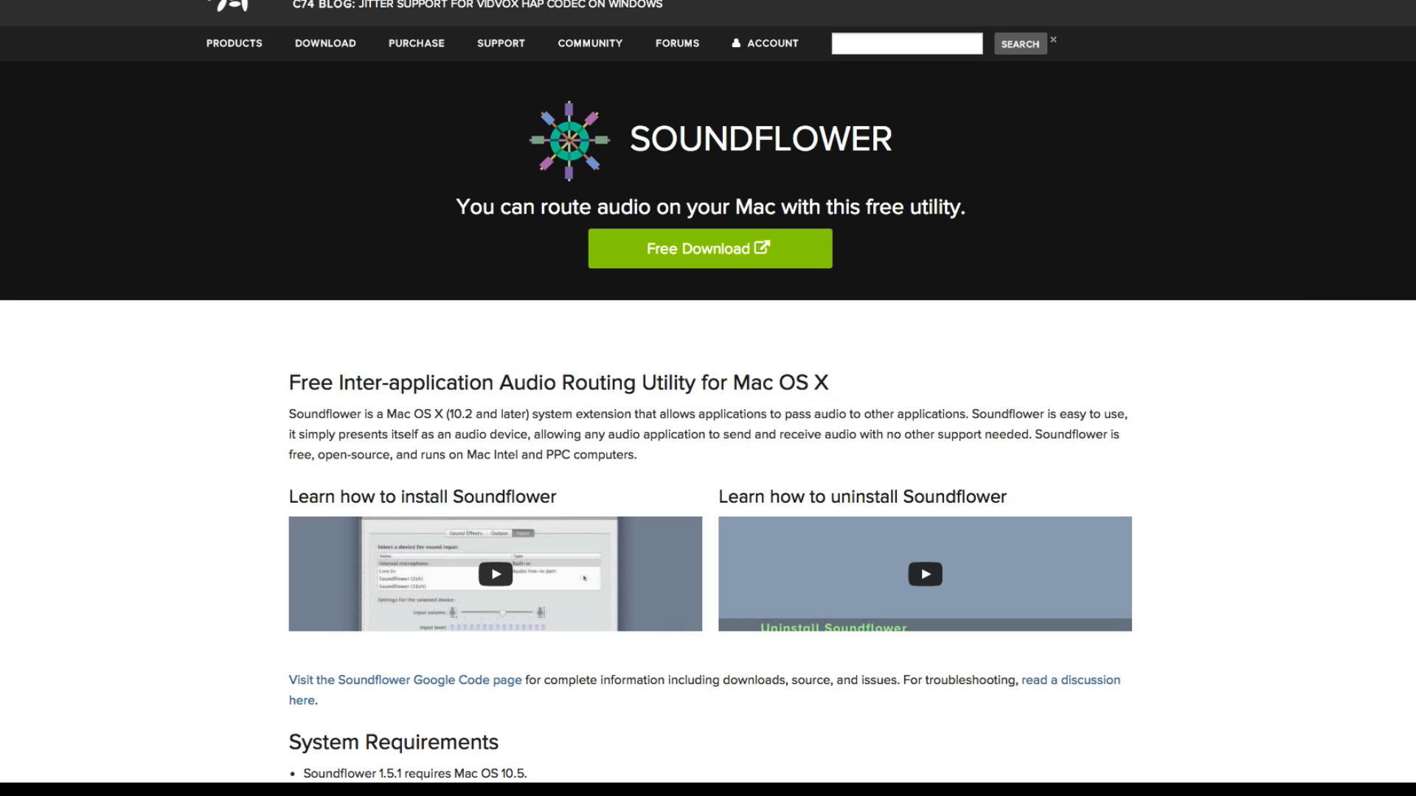
pyautogui.moveTo(1382, 474)
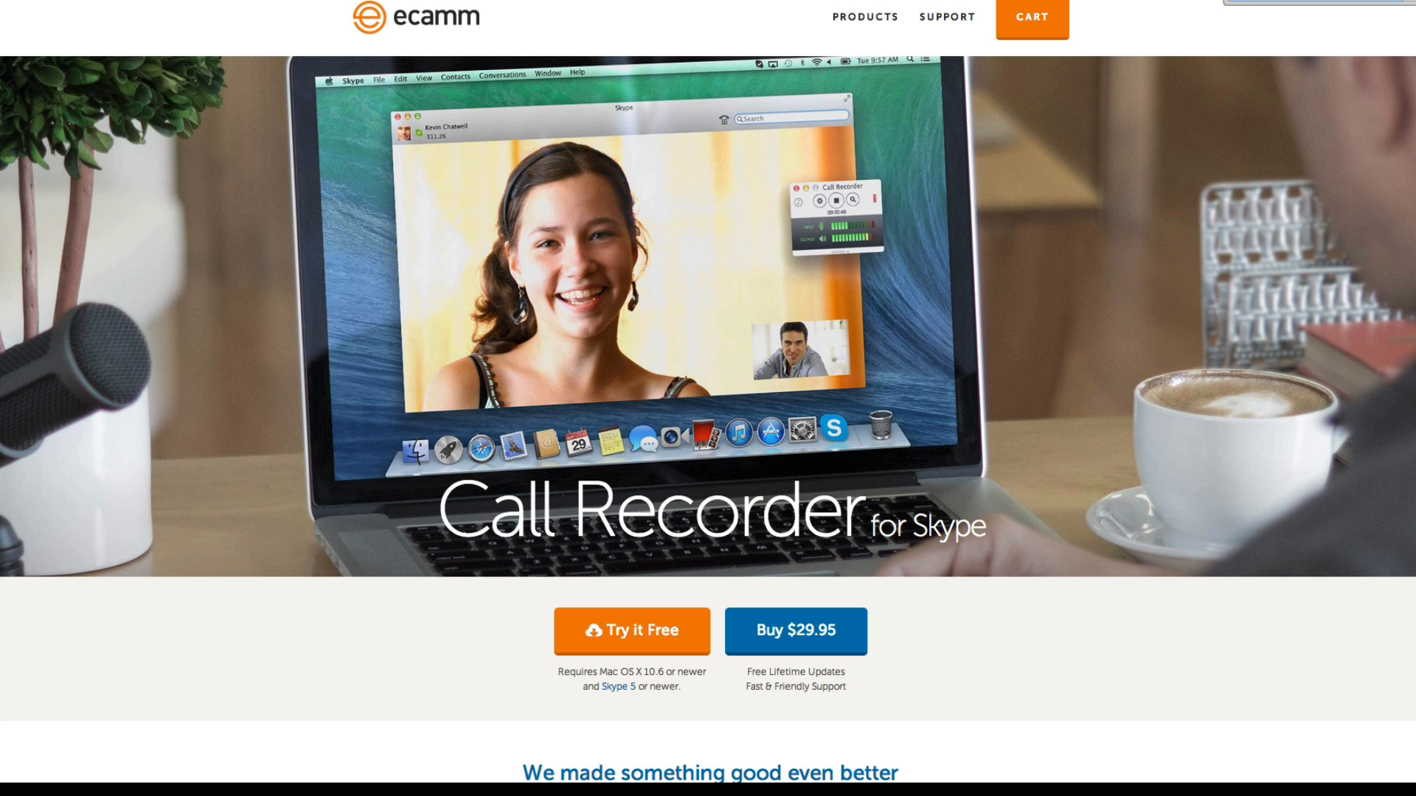
pyautogui.moveTo(1226, 304)
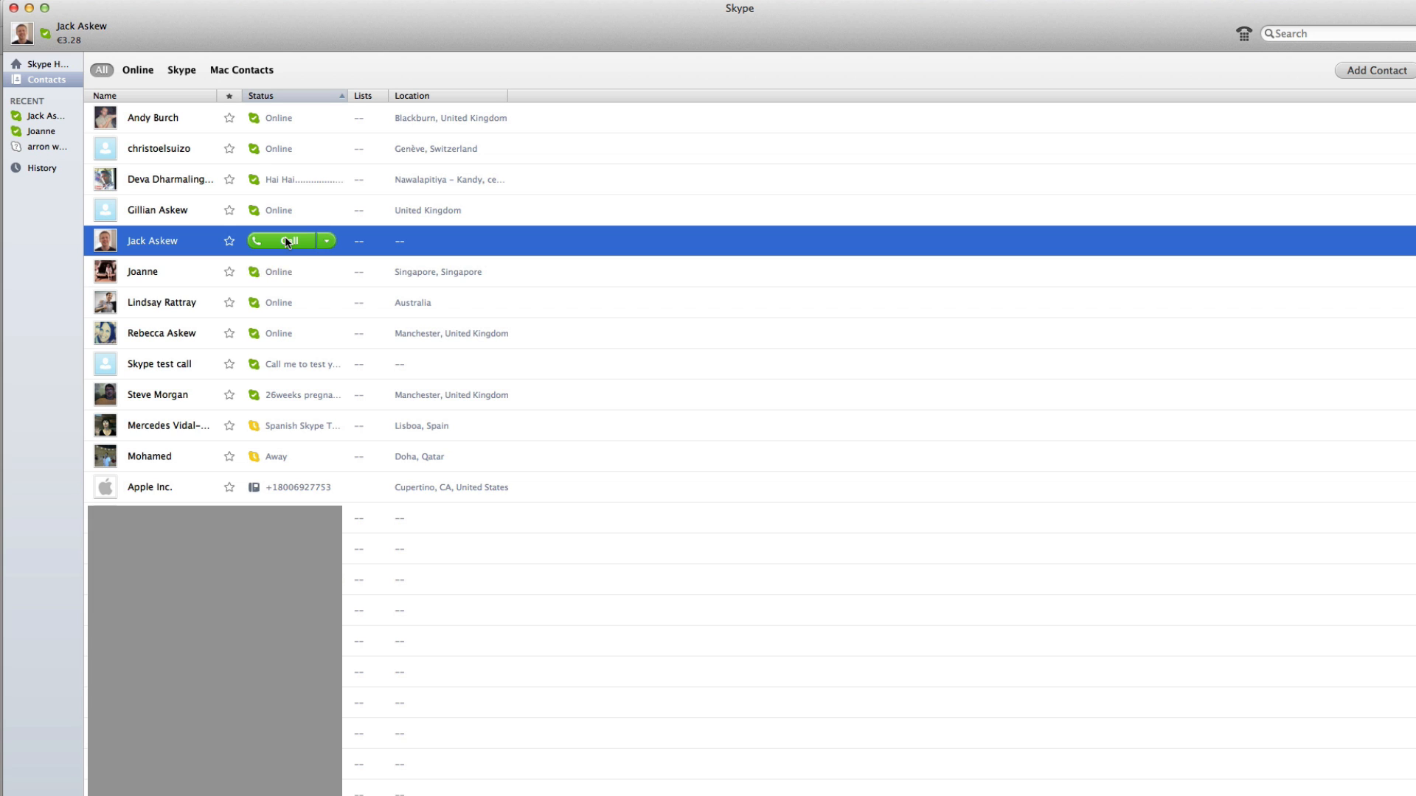
# Start a Skype video call to the contact Jack Askew and wait for it to connect
pyautogui.click(280, 240)
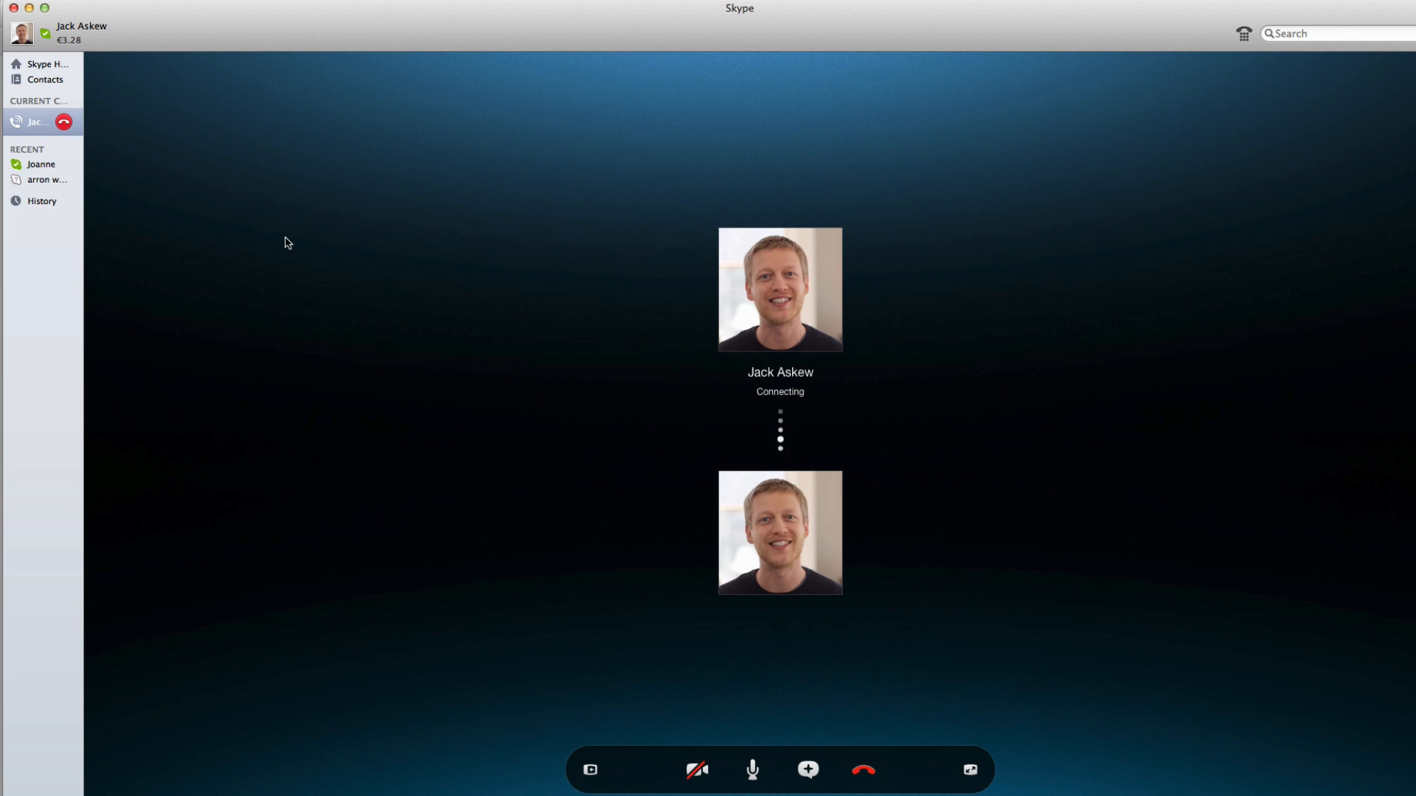
pyautogui.moveTo(564, 418)
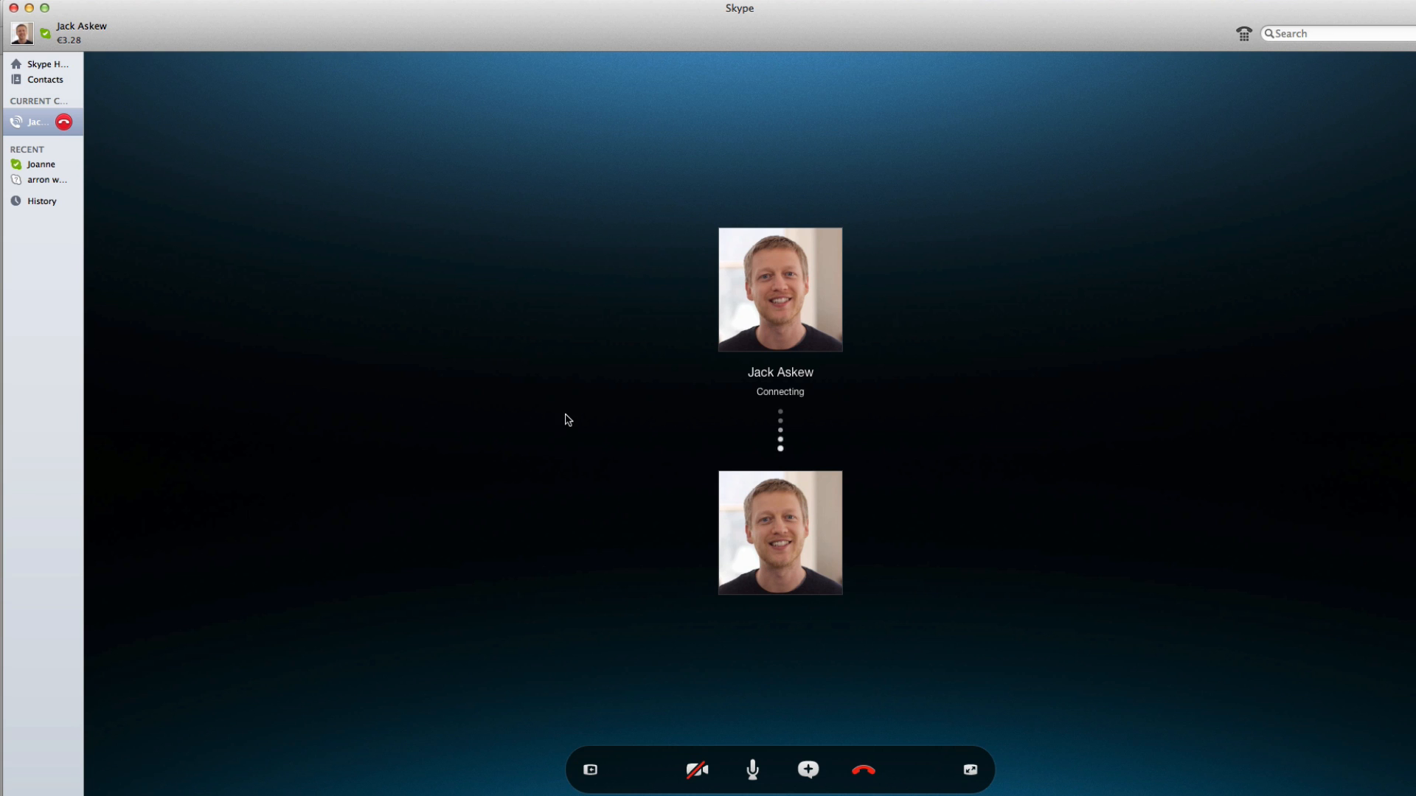
pyautogui.moveTo(863, 770)
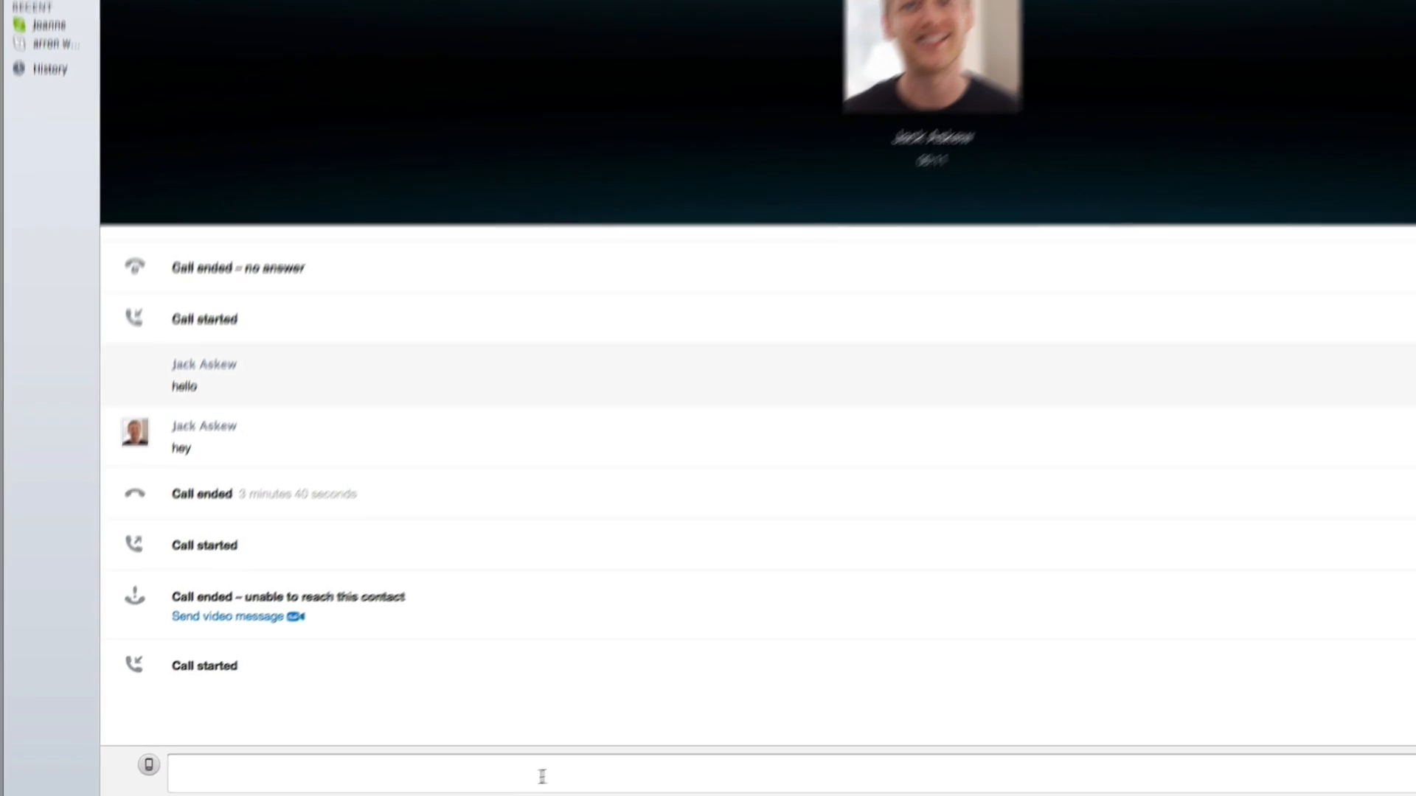
# Read the hello exchange in the conversation history beneath the connected call
pyautogui.scroll(-3)
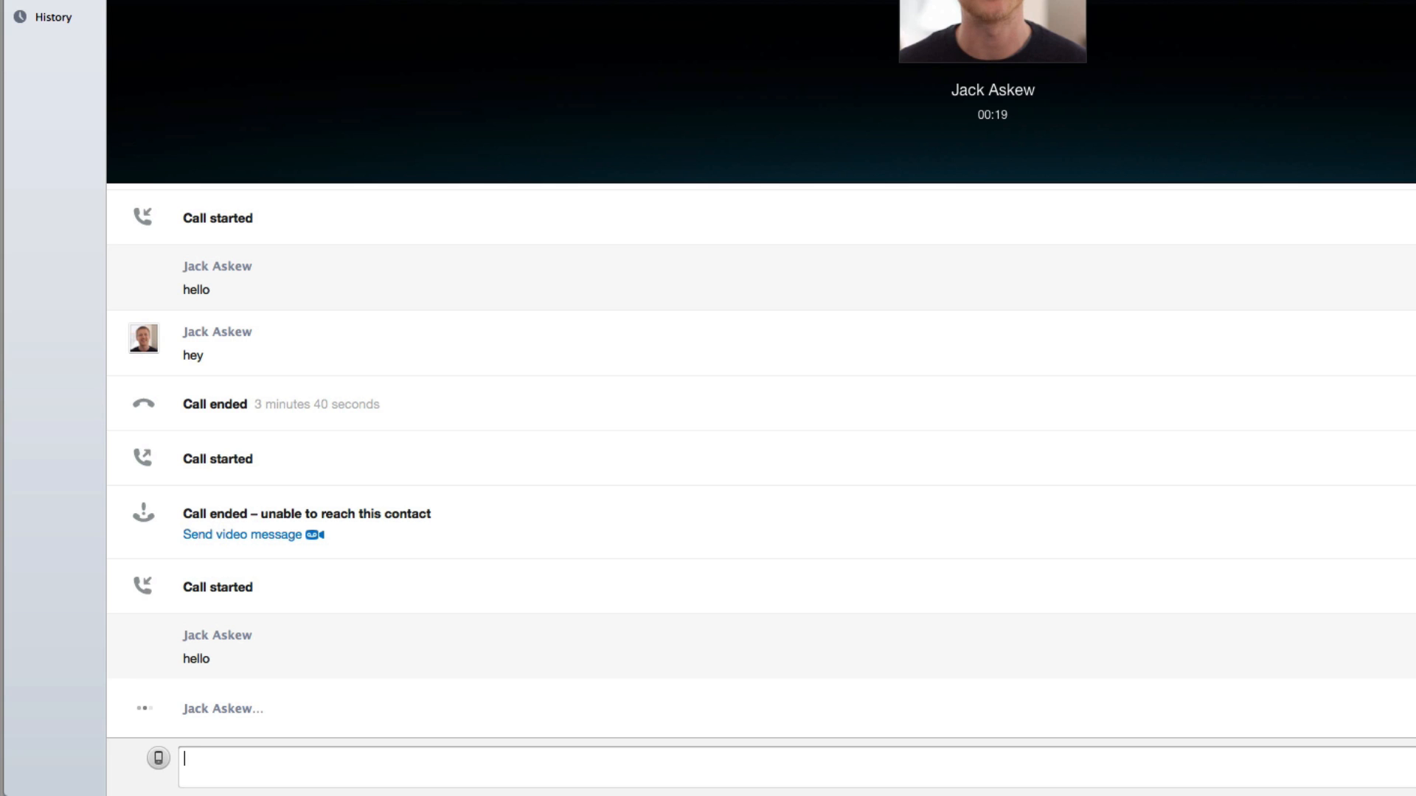
pyautogui.scroll(-3)
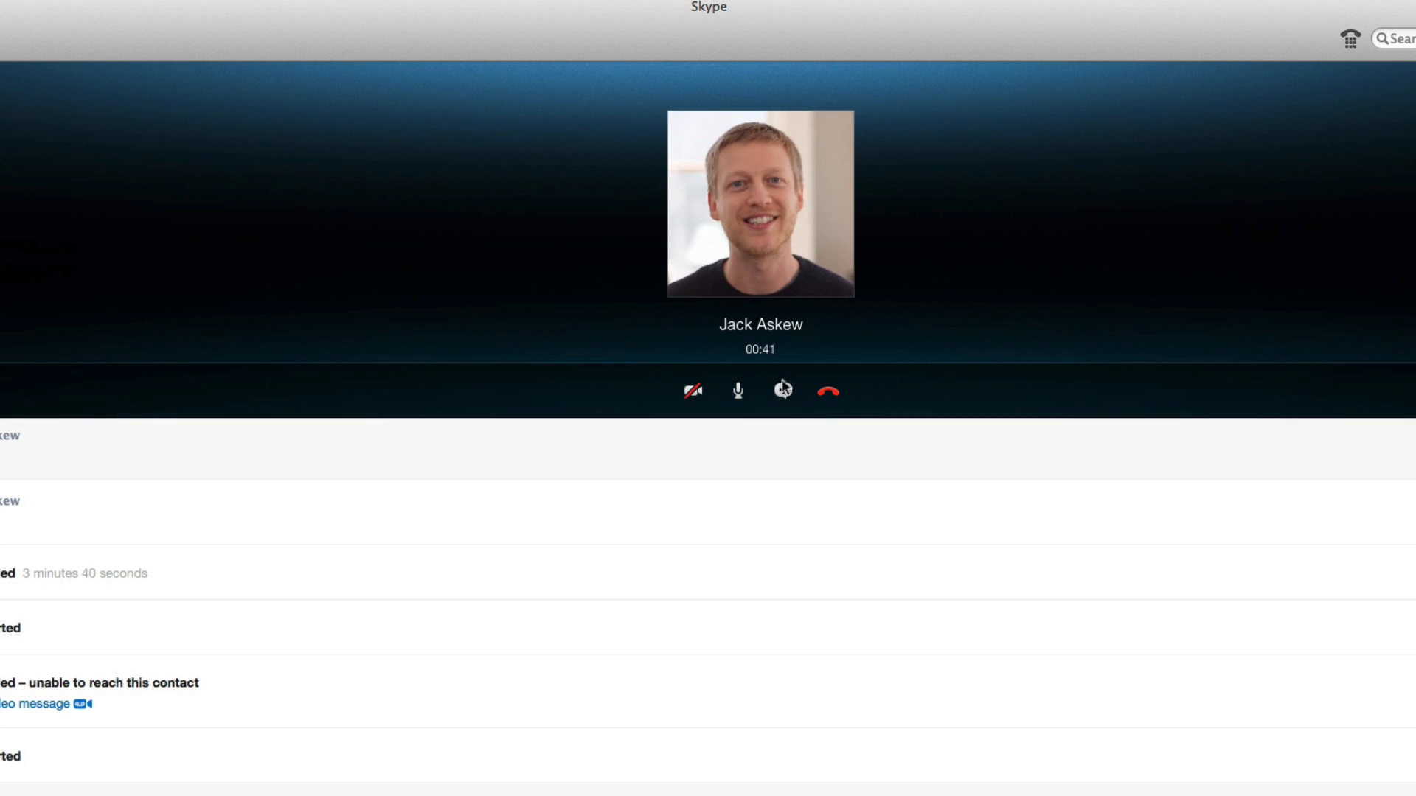
# Choose Share Screen from the call's + menu to share this computer's screen
pyautogui.click(782, 391)
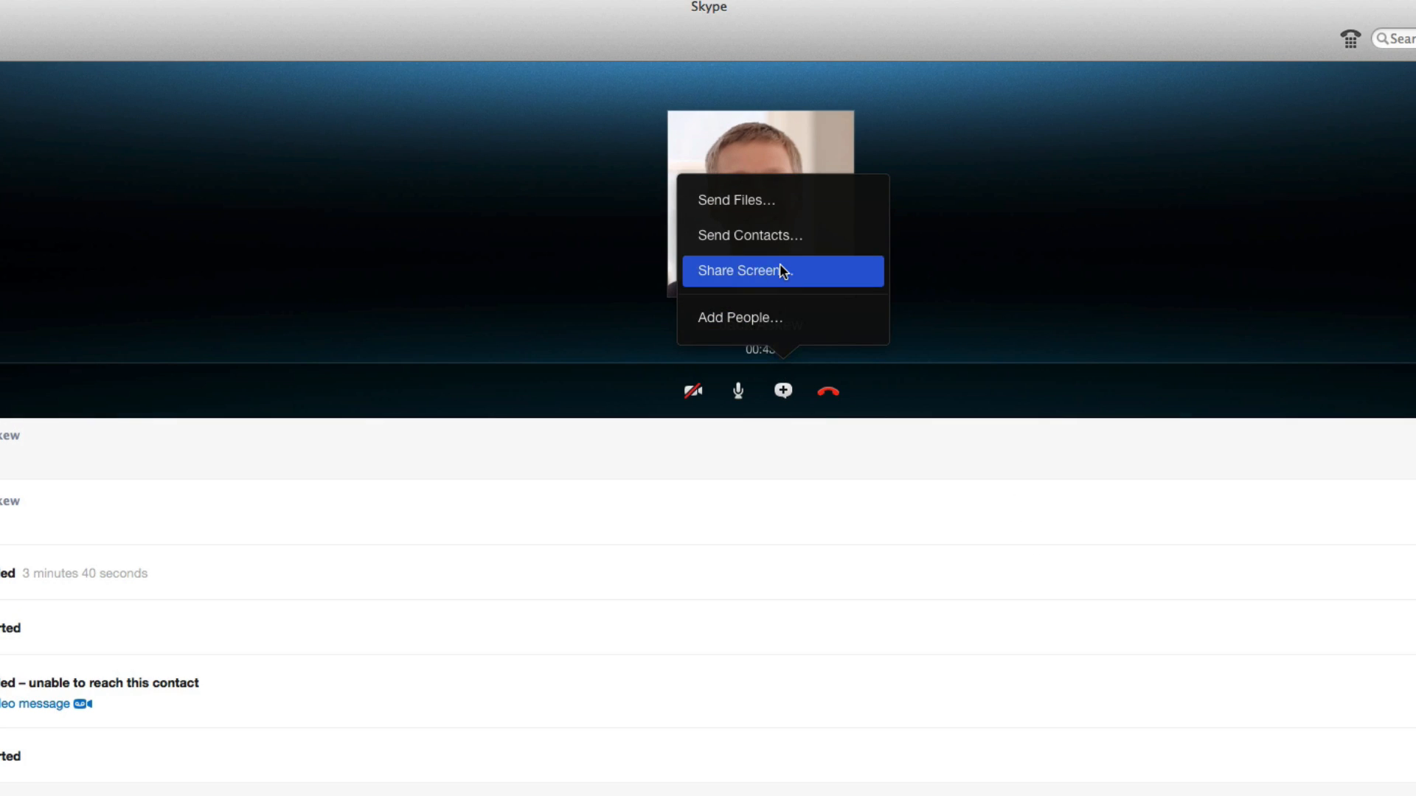
pyautogui.click(739, 271)
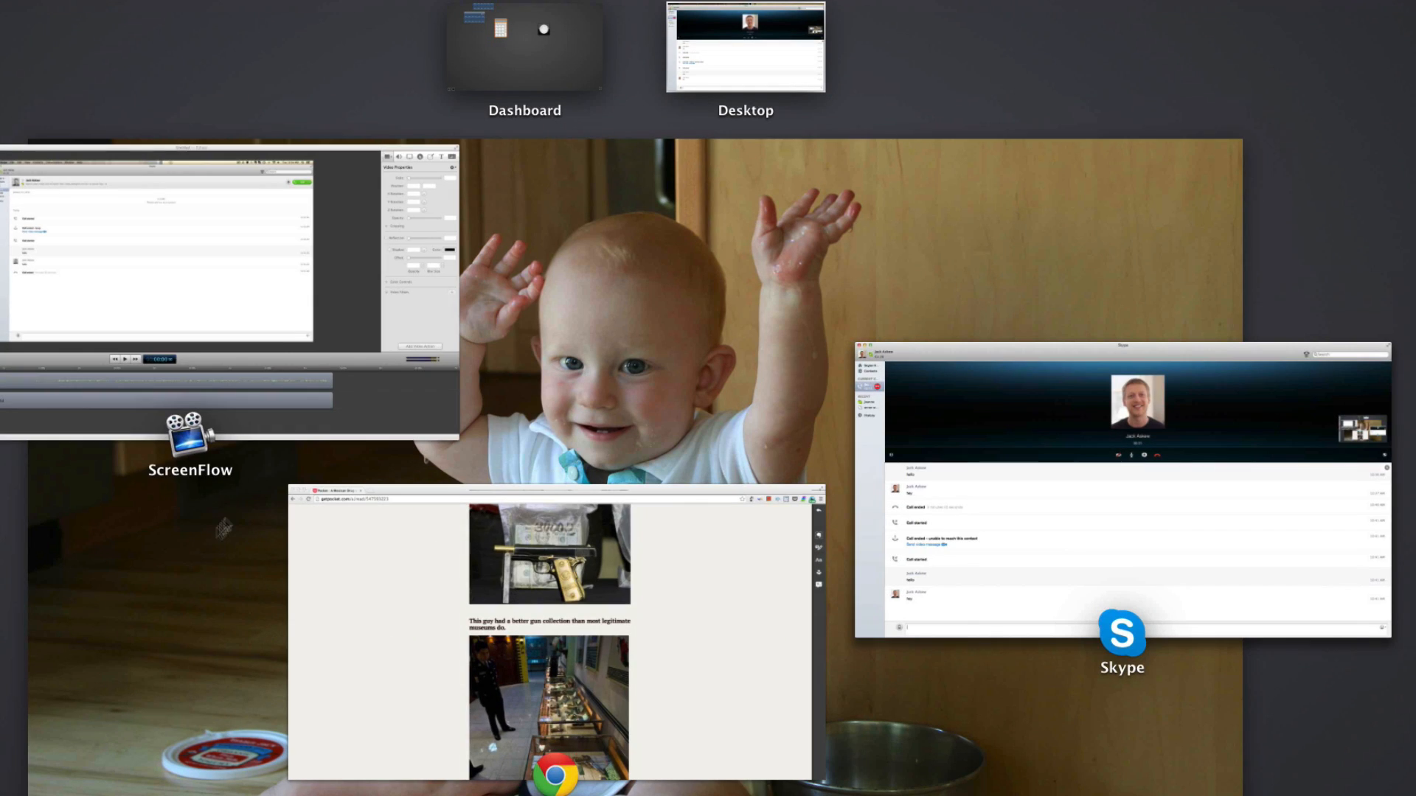
# Bring Chrome forward and show the caller the Pocket article about the raided drug lord's home
pyautogui.click(550, 632)
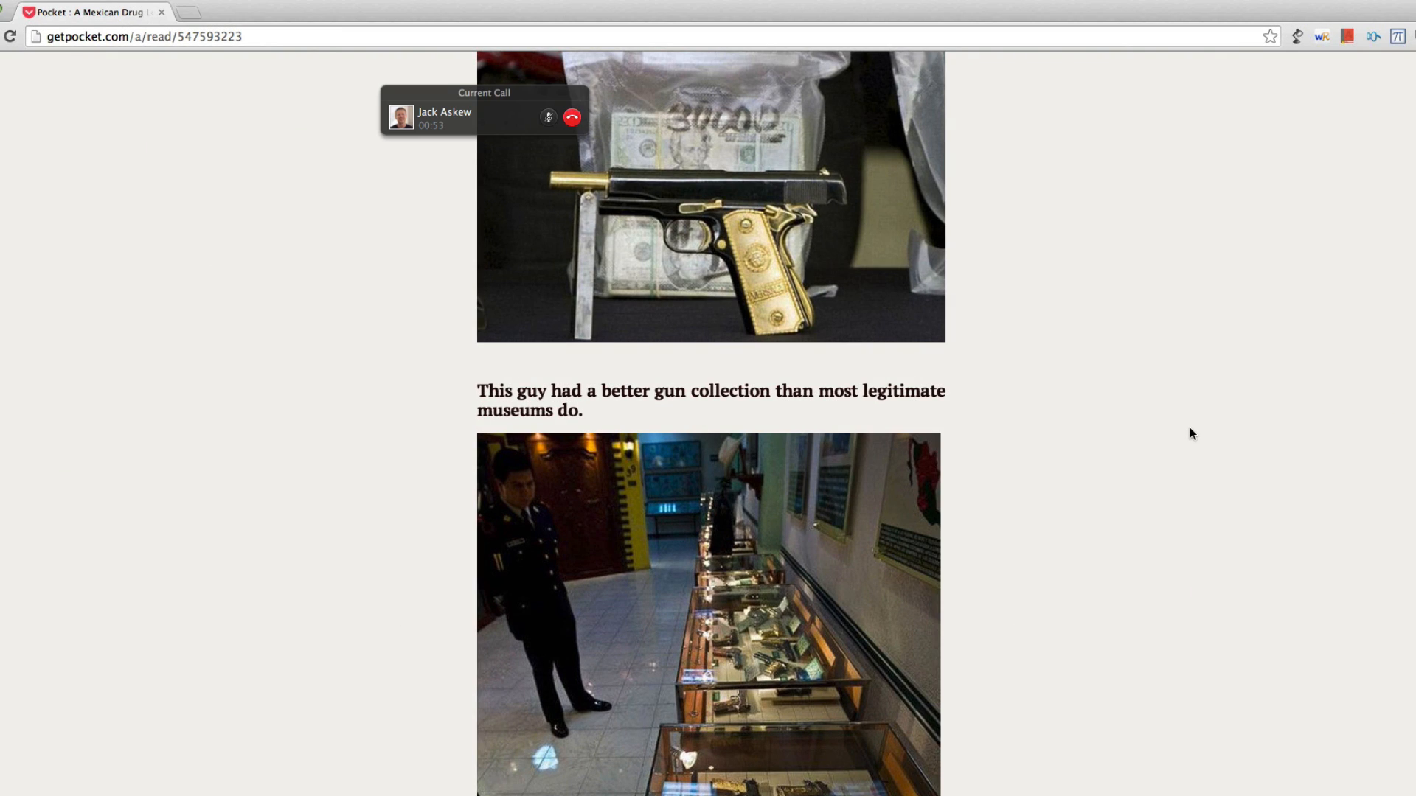
pyautogui.scroll(3)
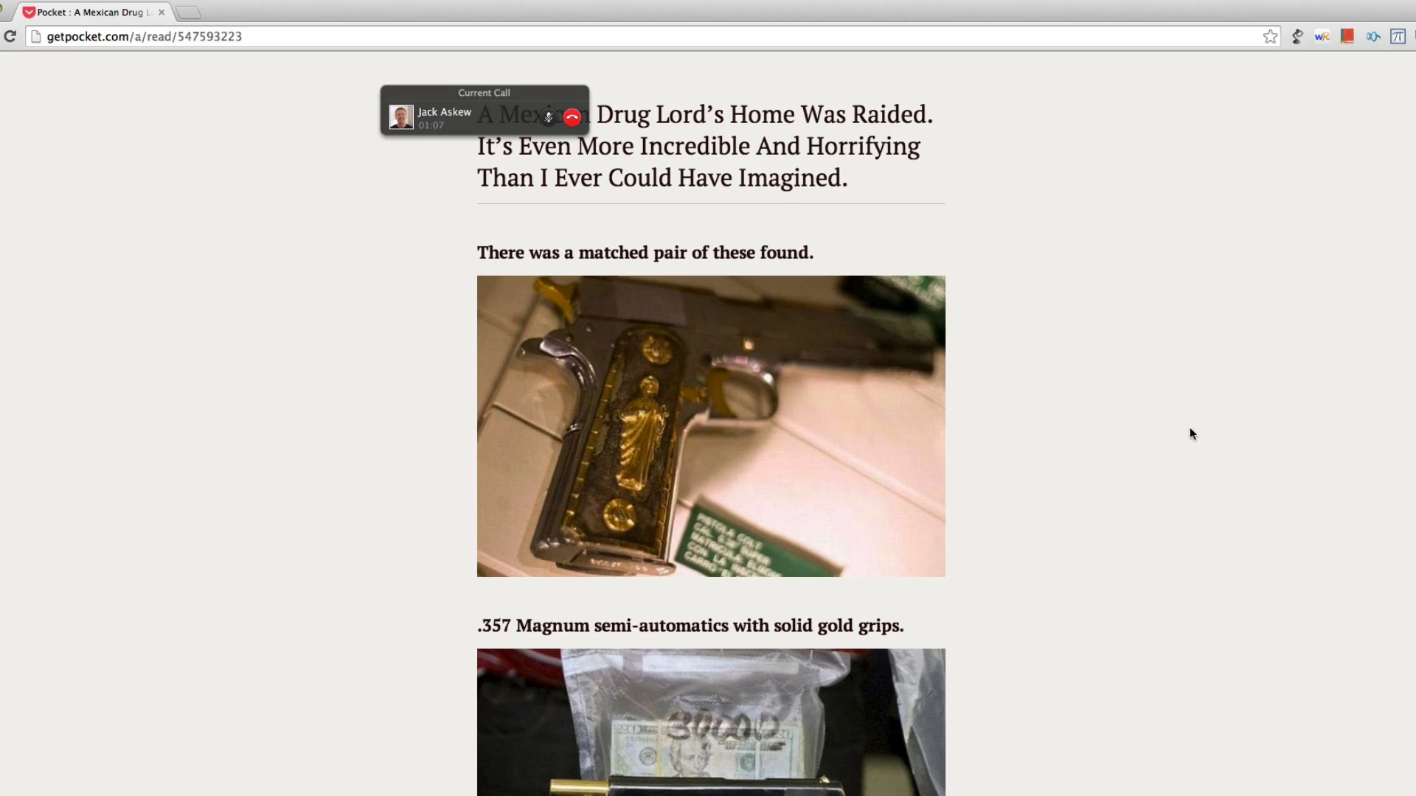
pyautogui.scroll(-3)
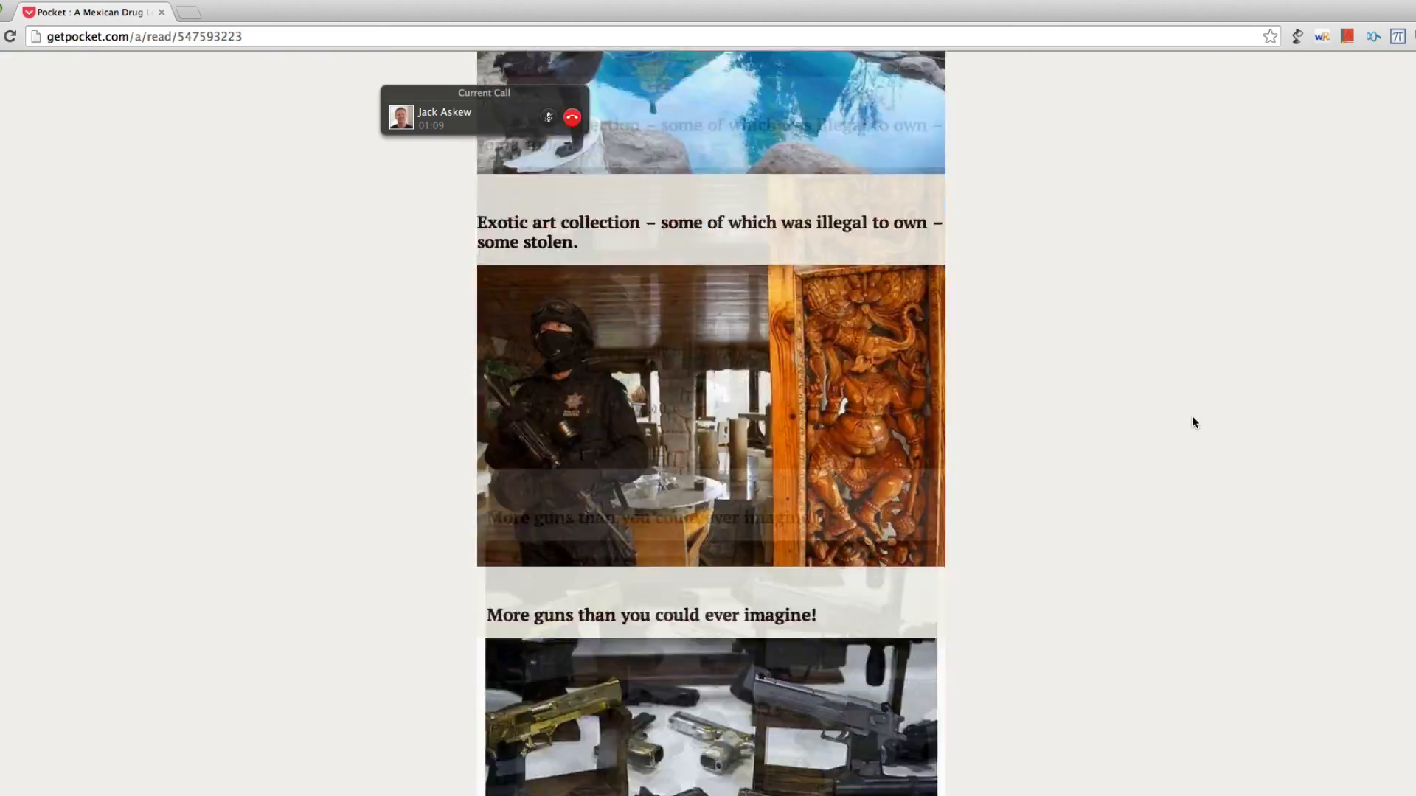
pyautogui.scroll(-3)
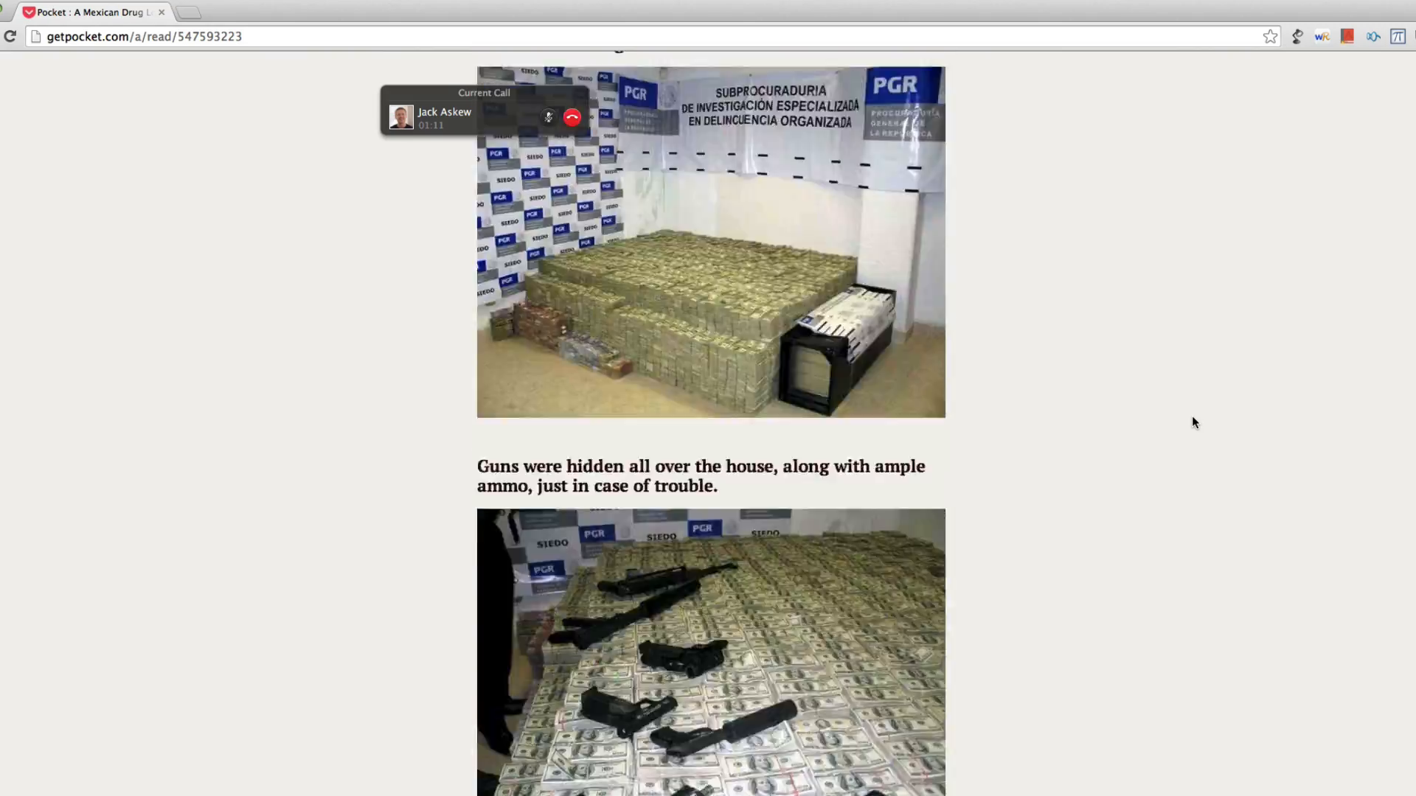
pyautogui.scroll(3)
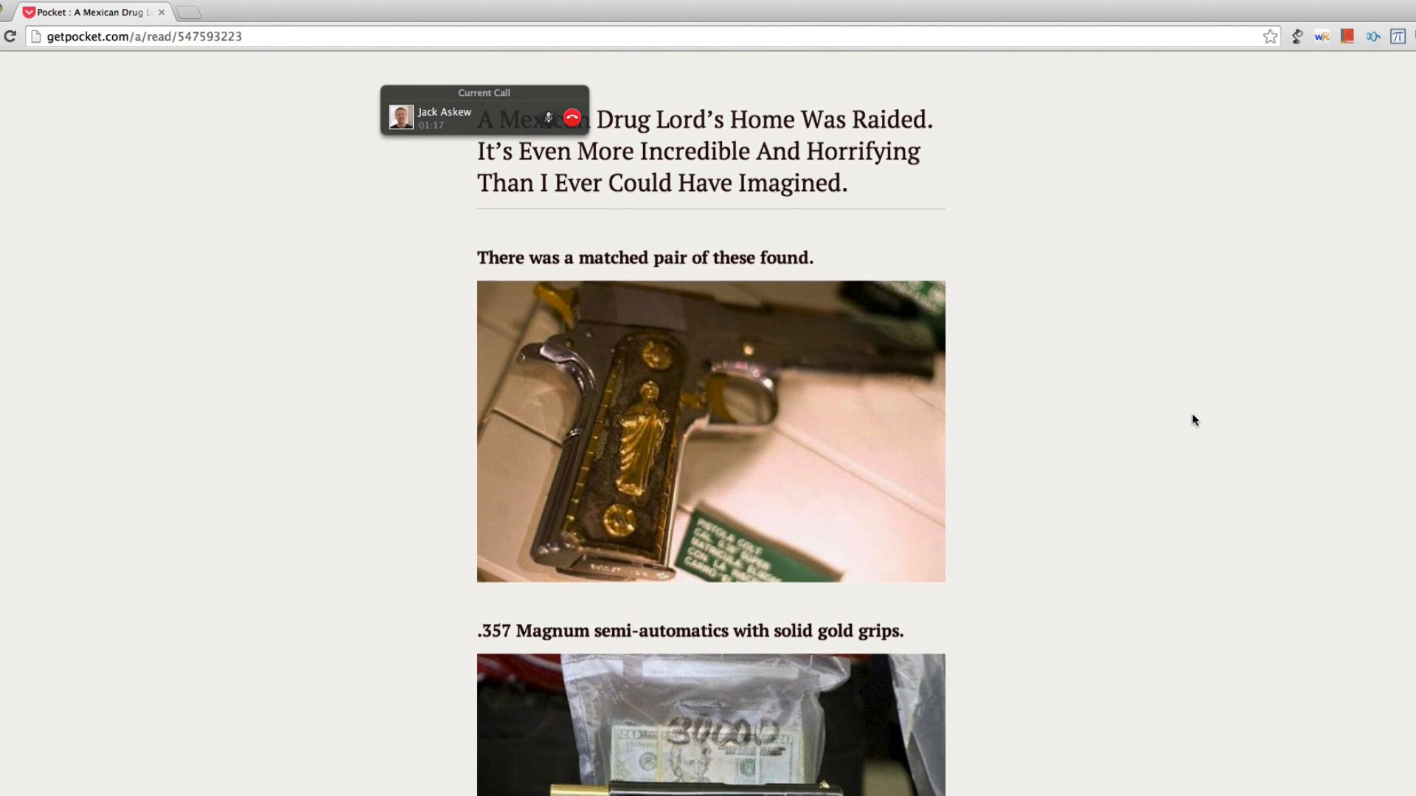
pyautogui.scroll(-3)
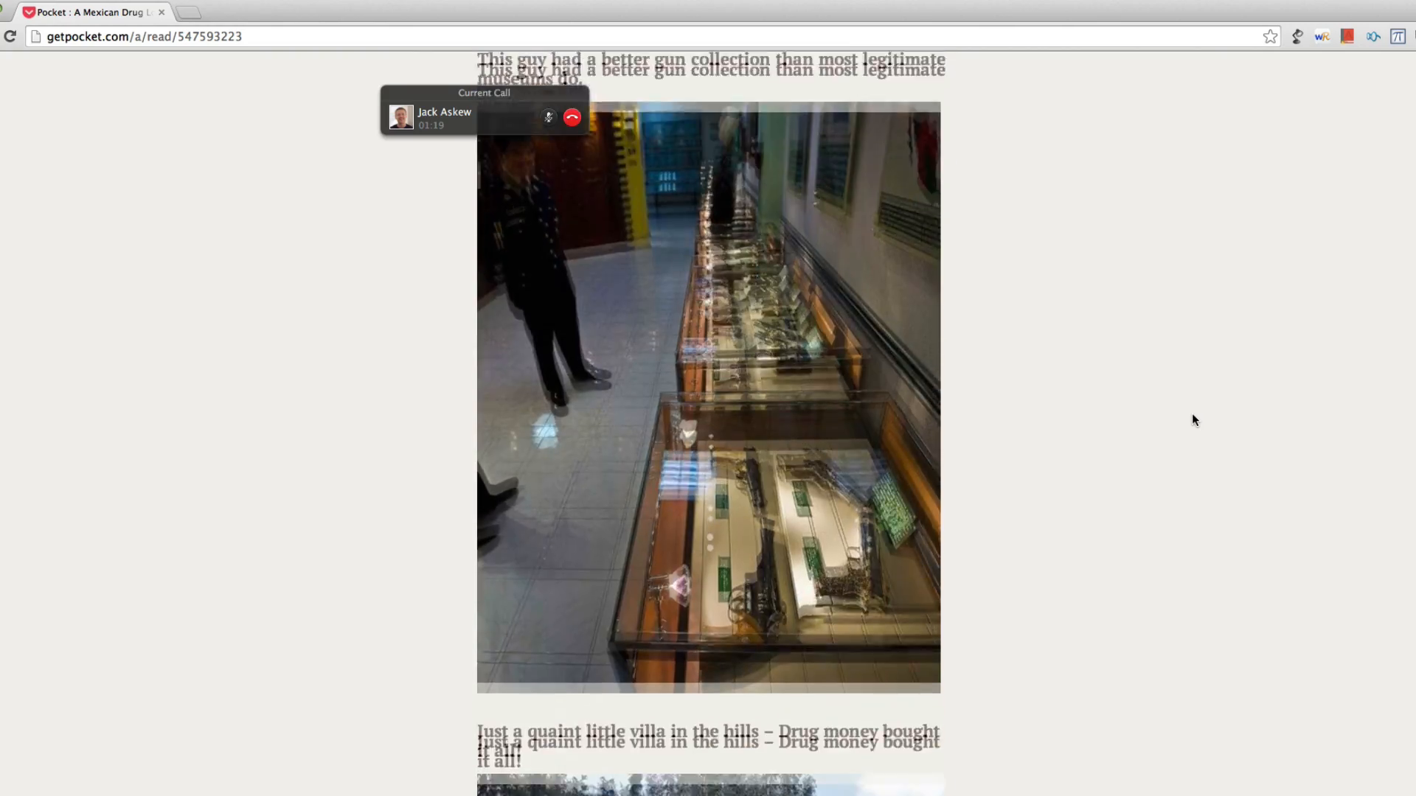
pyautogui.scroll(-3)
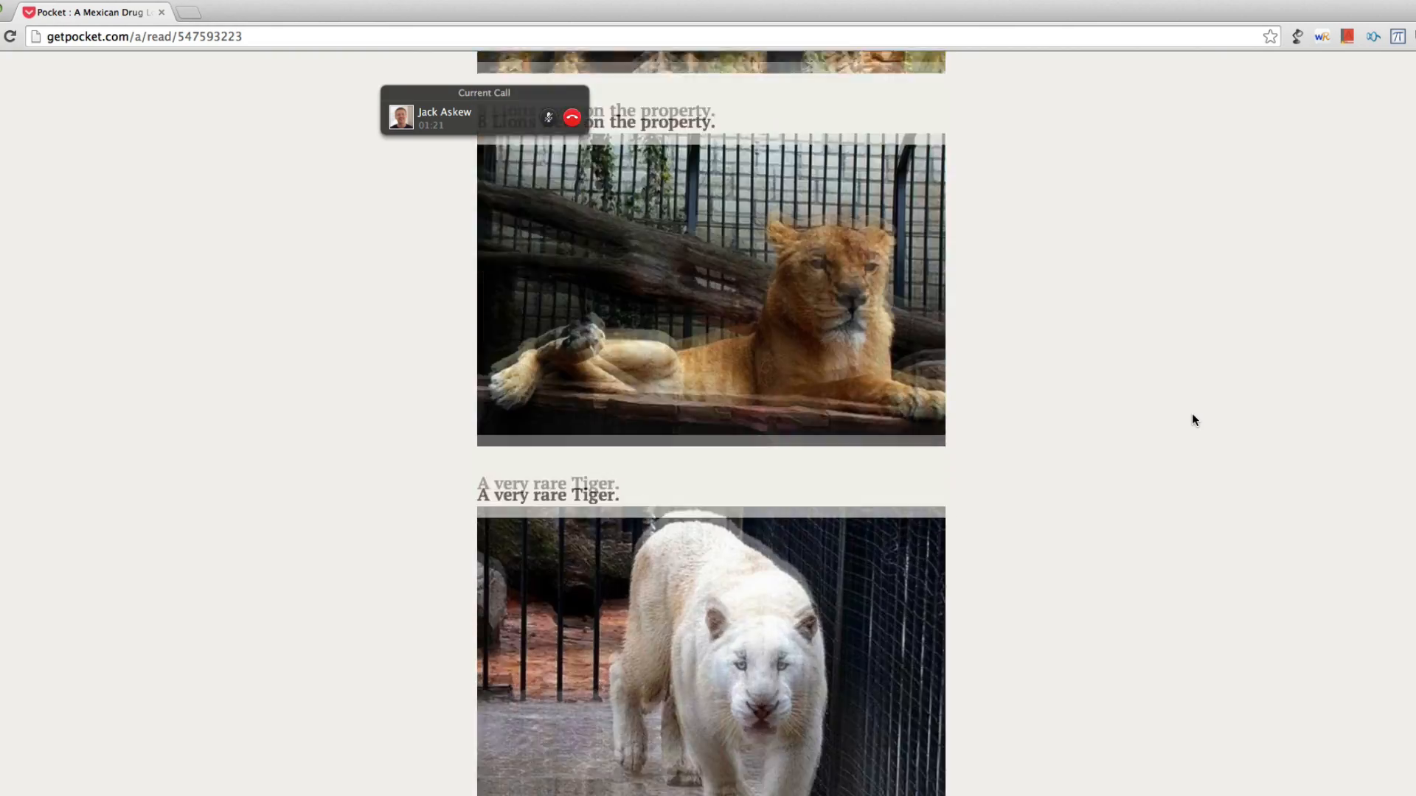
pyautogui.scroll(-3)
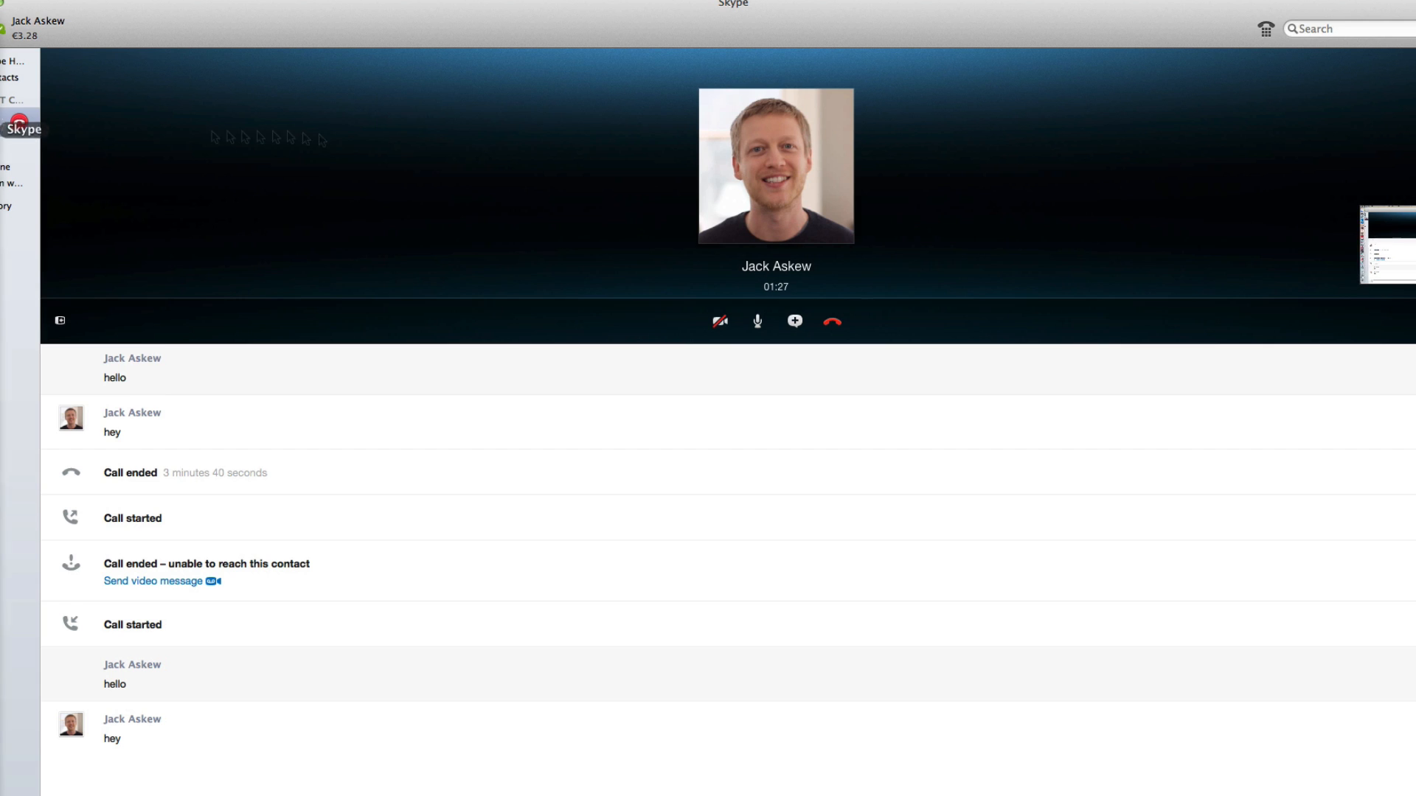
# View the incoming shared Pocket article full-size from the call's + menu on the other account
pyautogui.click(793, 321)
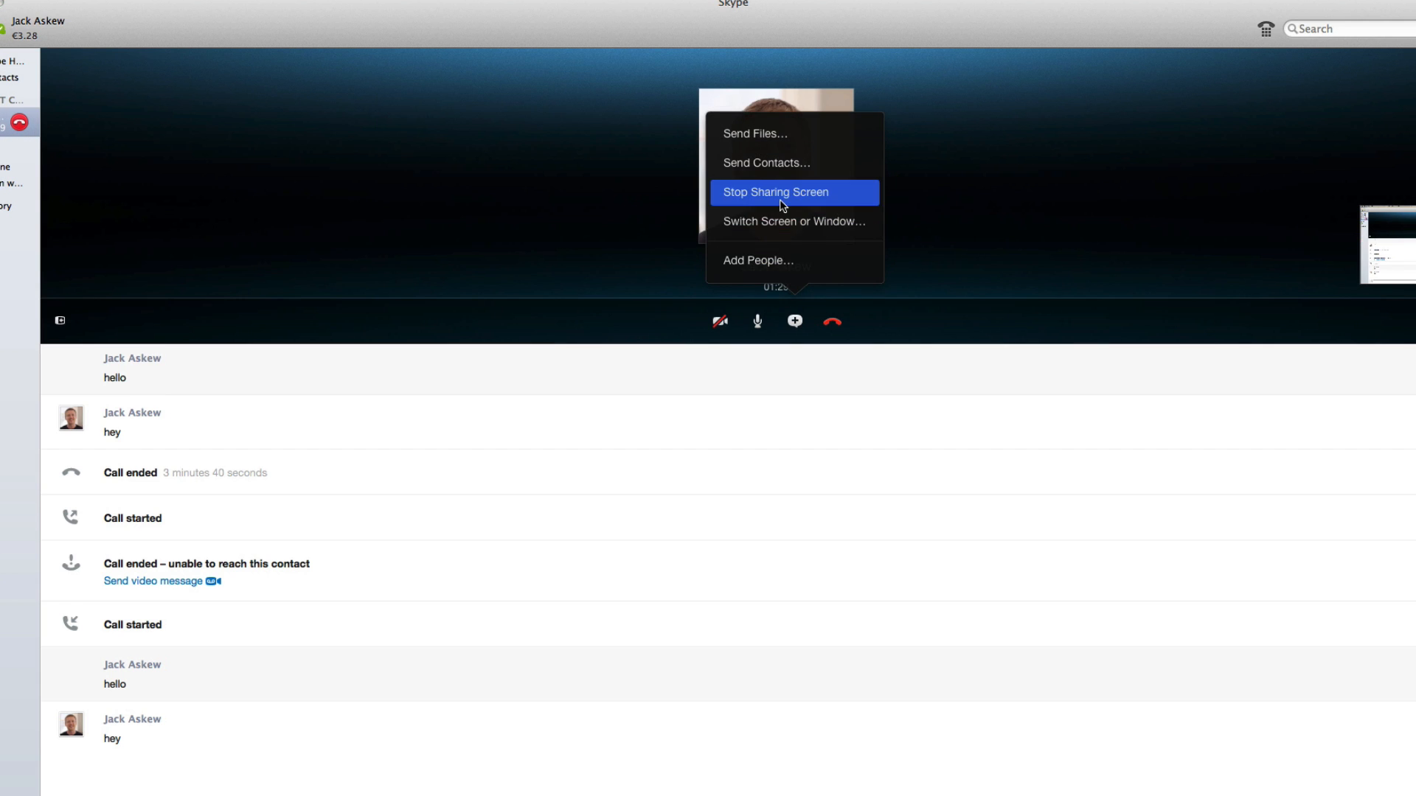
pyautogui.click(773, 192)
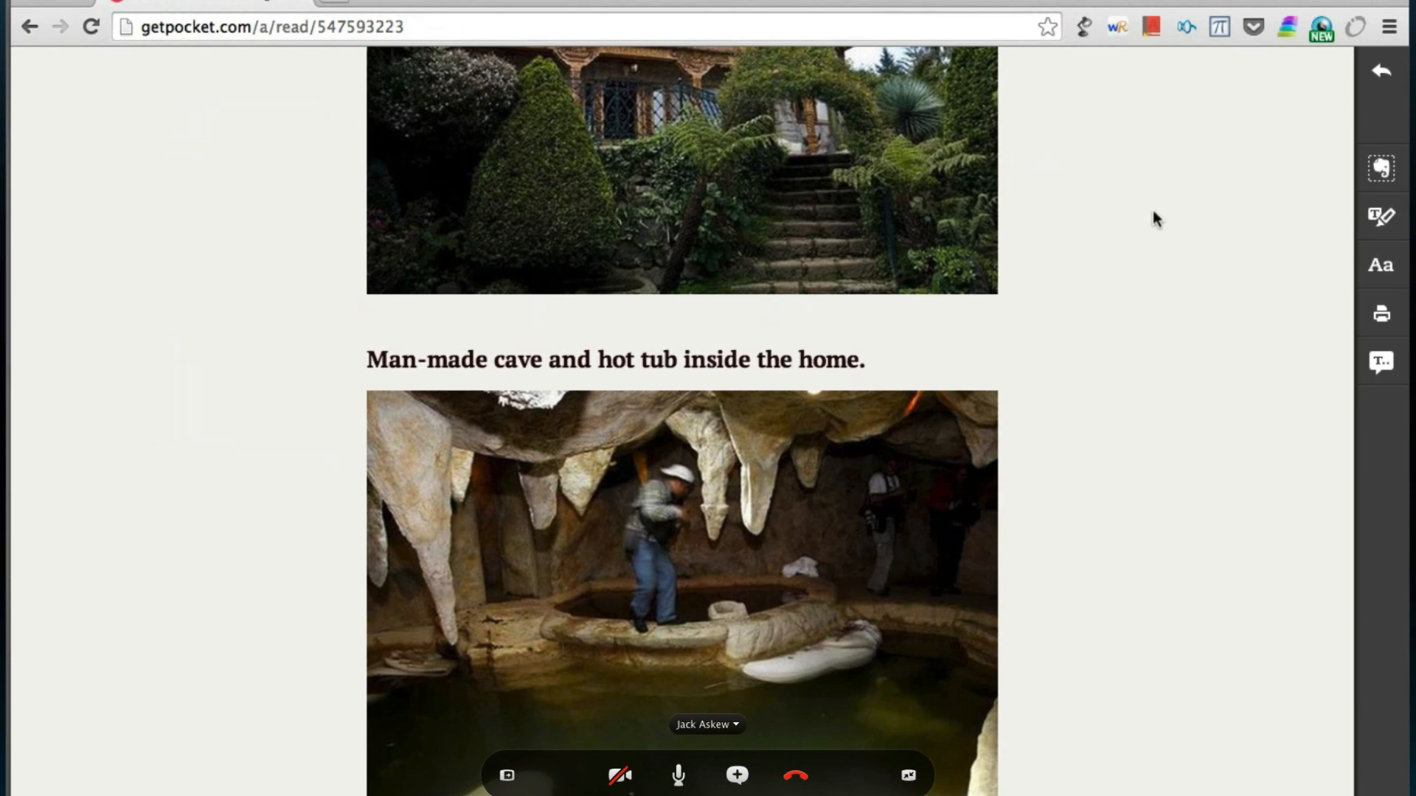
pyautogui.moveTo(899, 794)
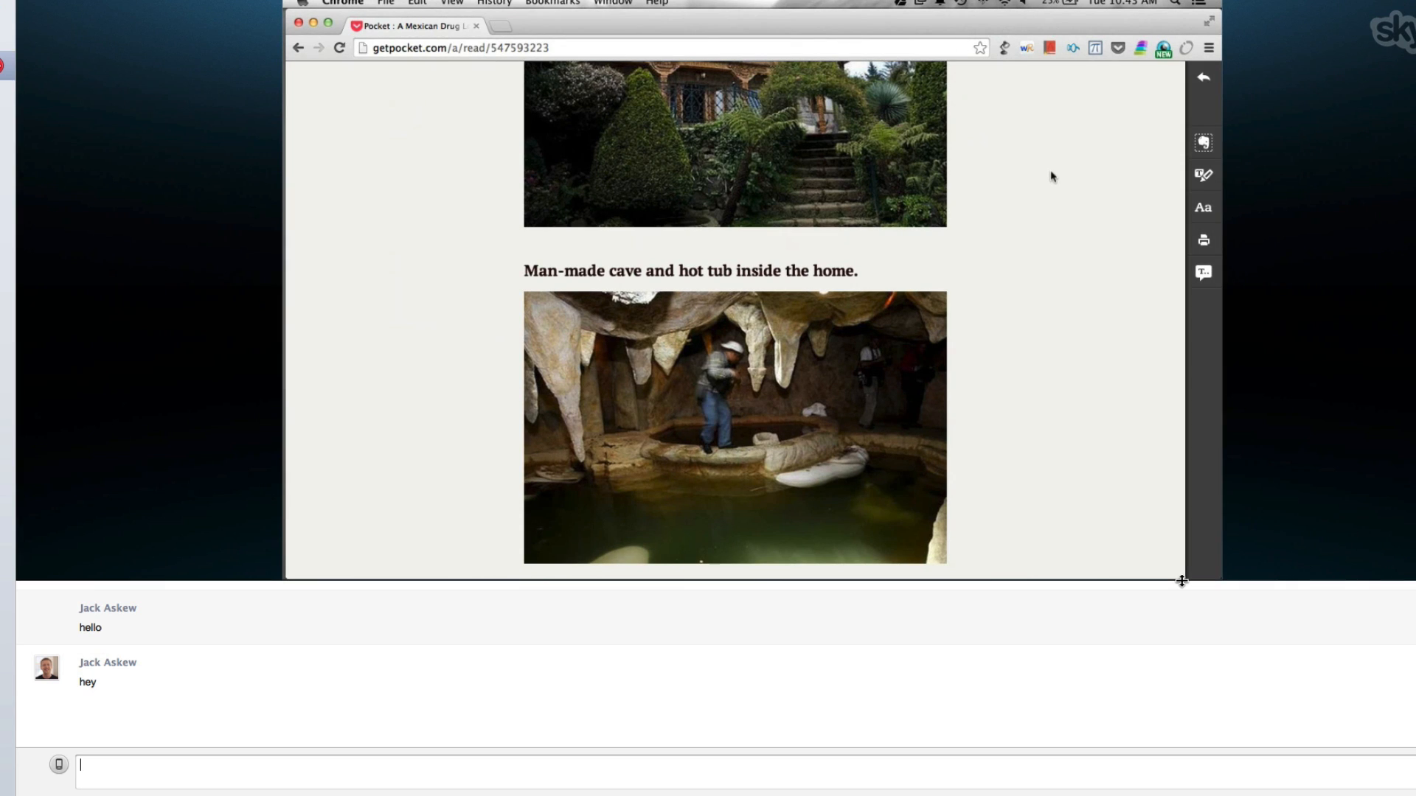
# Finish with the shared article and return to the Skype call window
pyautogui.scroll(-3)
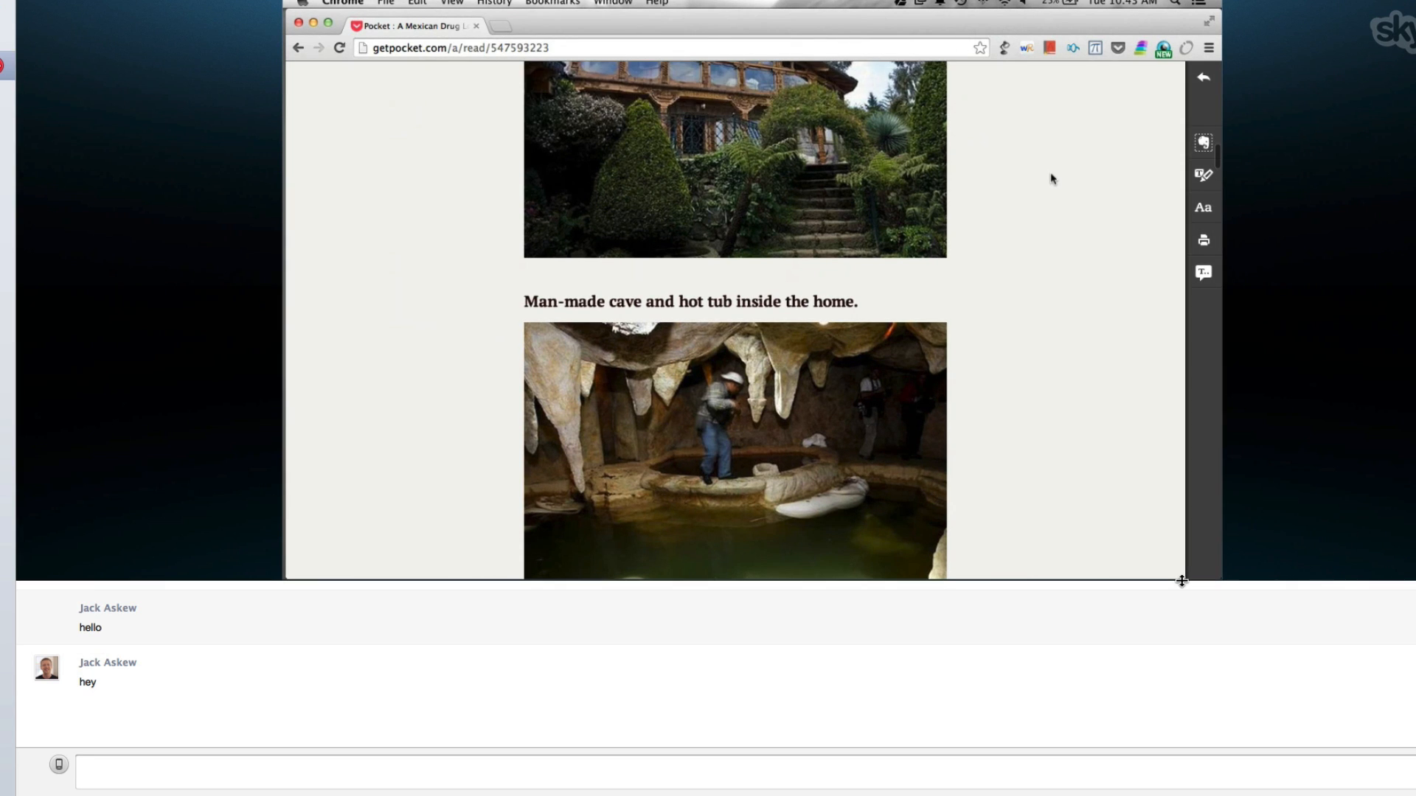
pyautogui.scroll(-3)
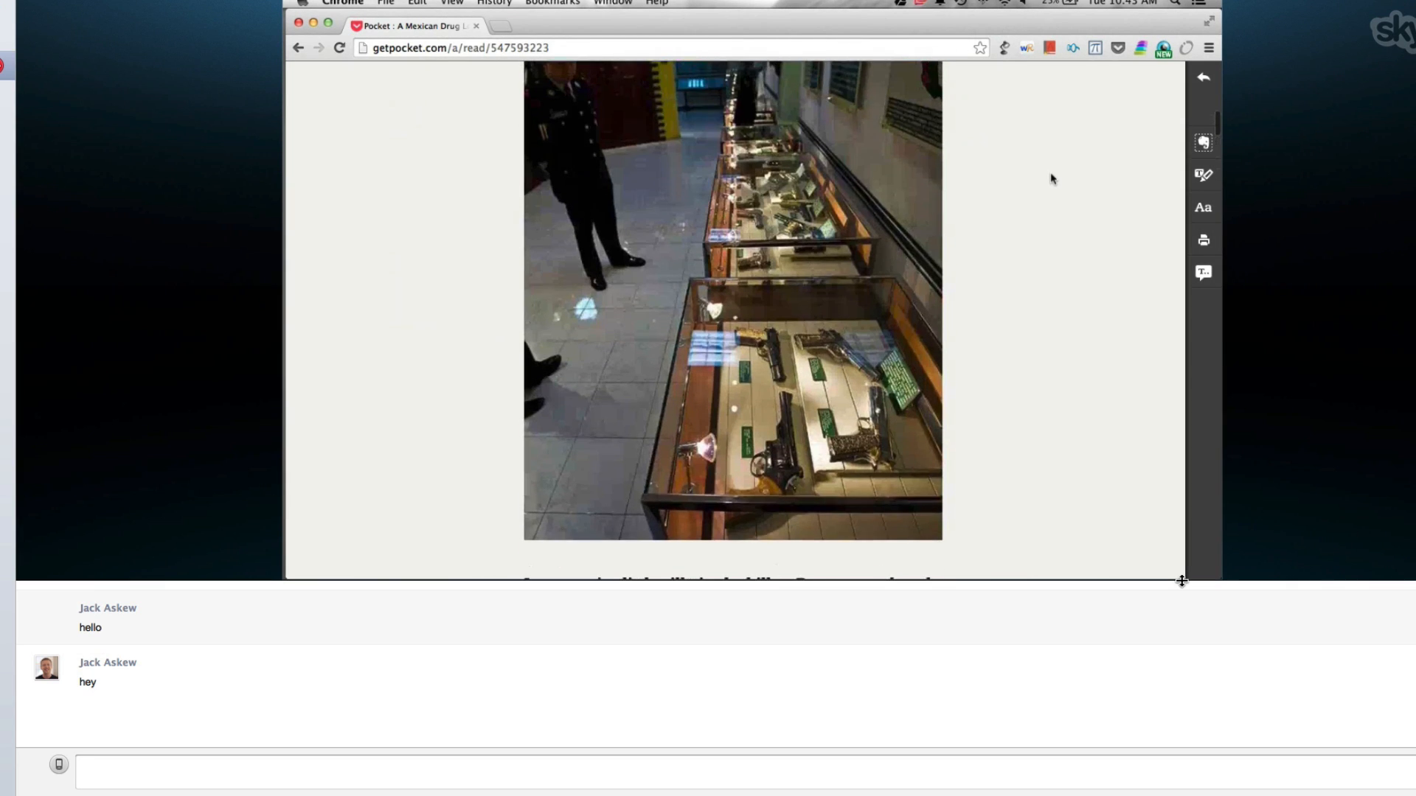
pyautogui.scroll(3)
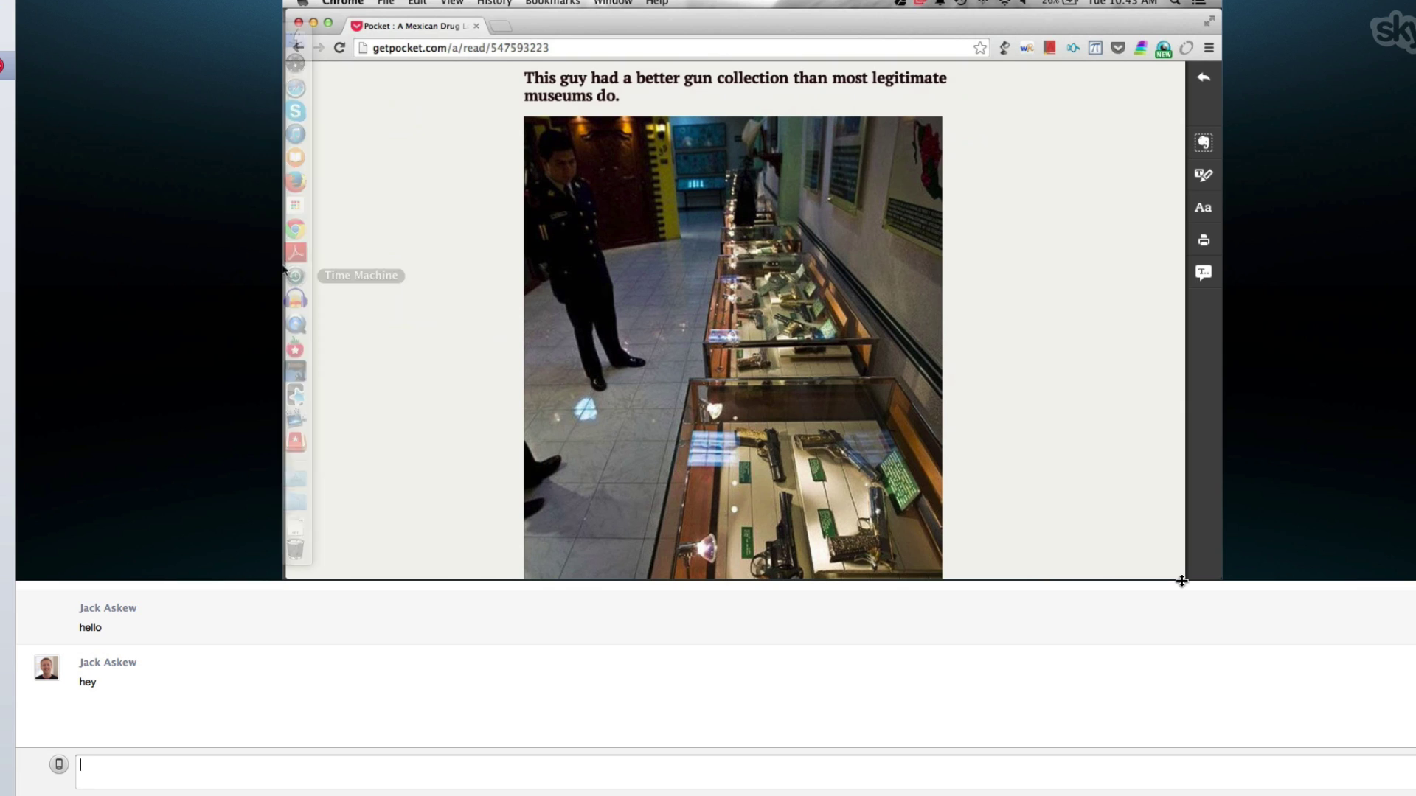
pyautogui.click(299, 111)
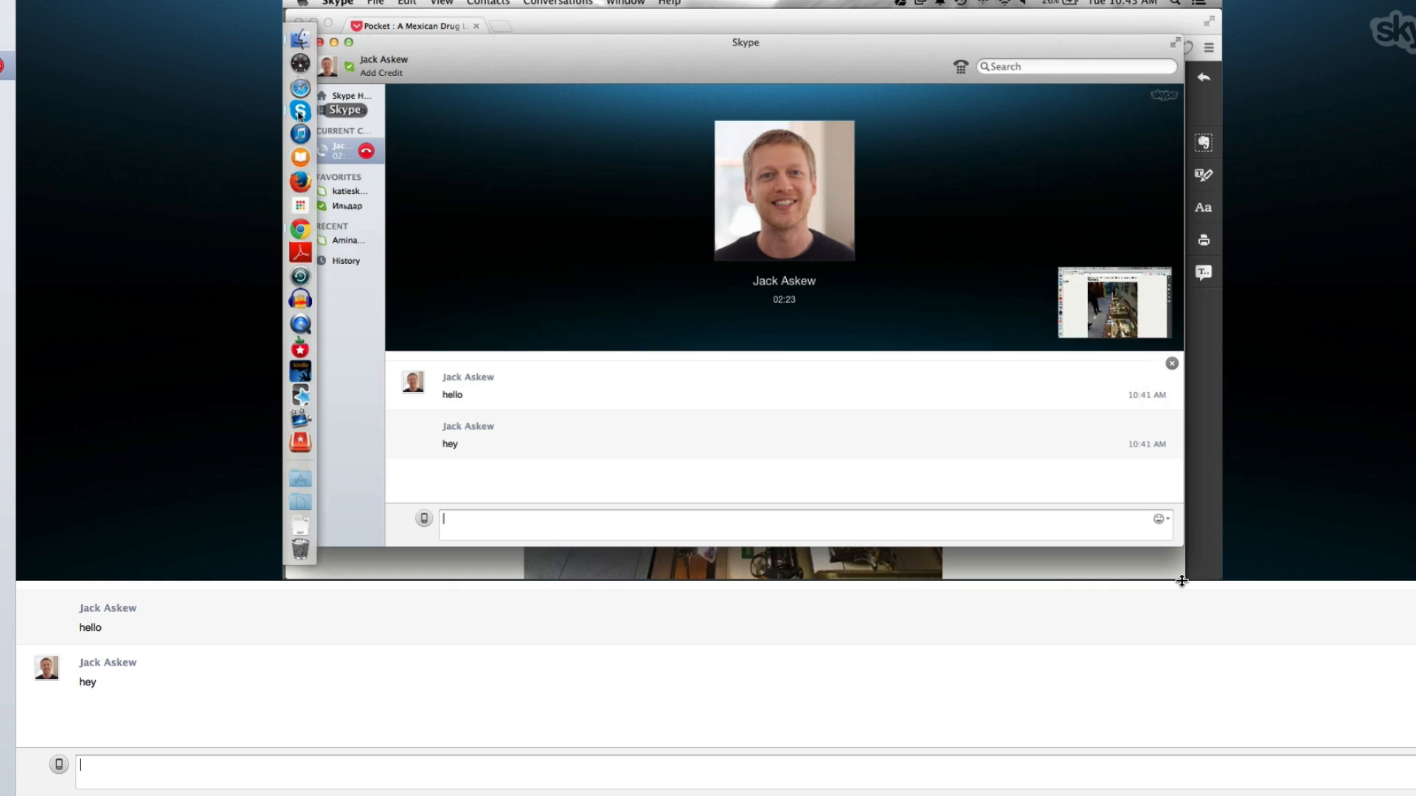
# Stop sharing the screen from the + menu so Jack Askew's photo shows again
pyautogui.click(799, 329)
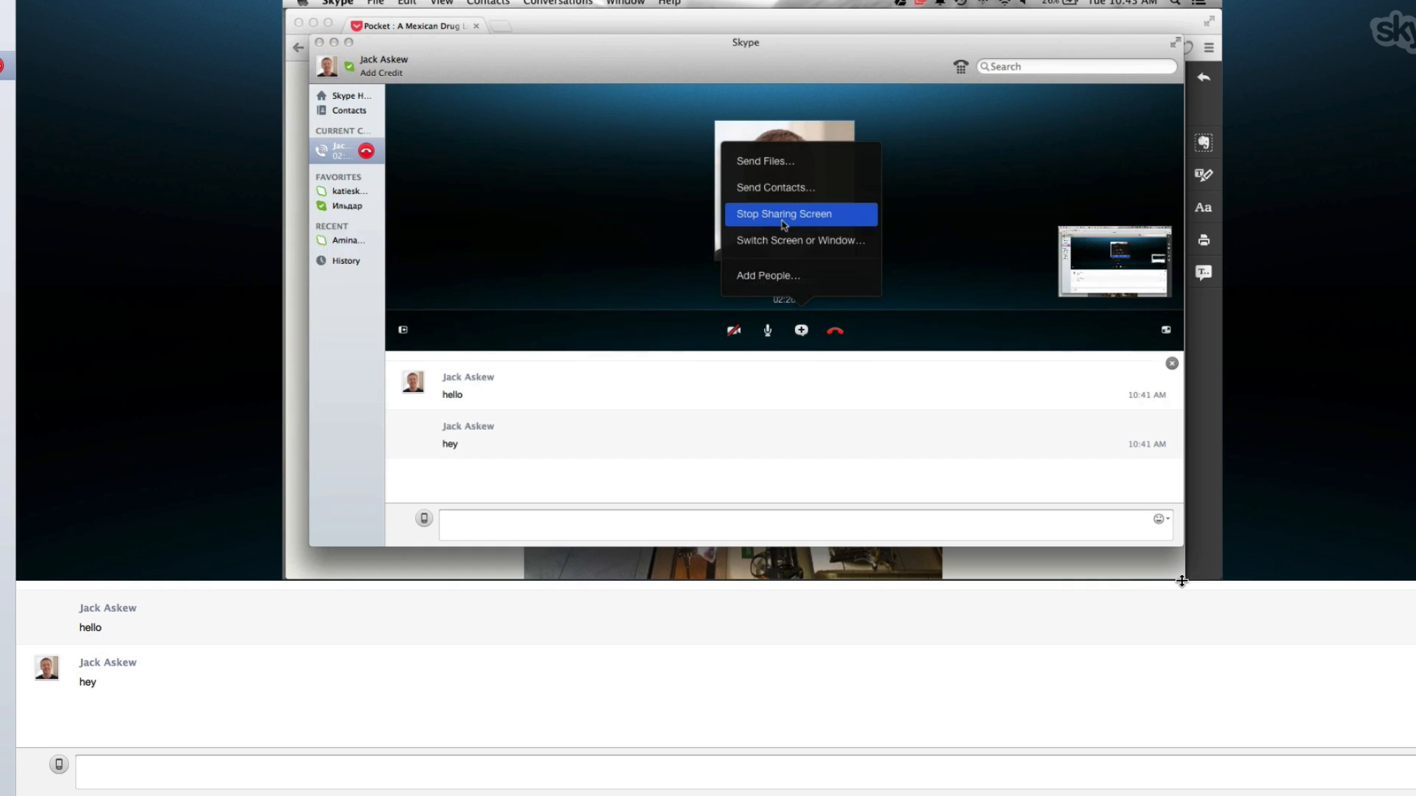
pyautogui.click(783, 213)
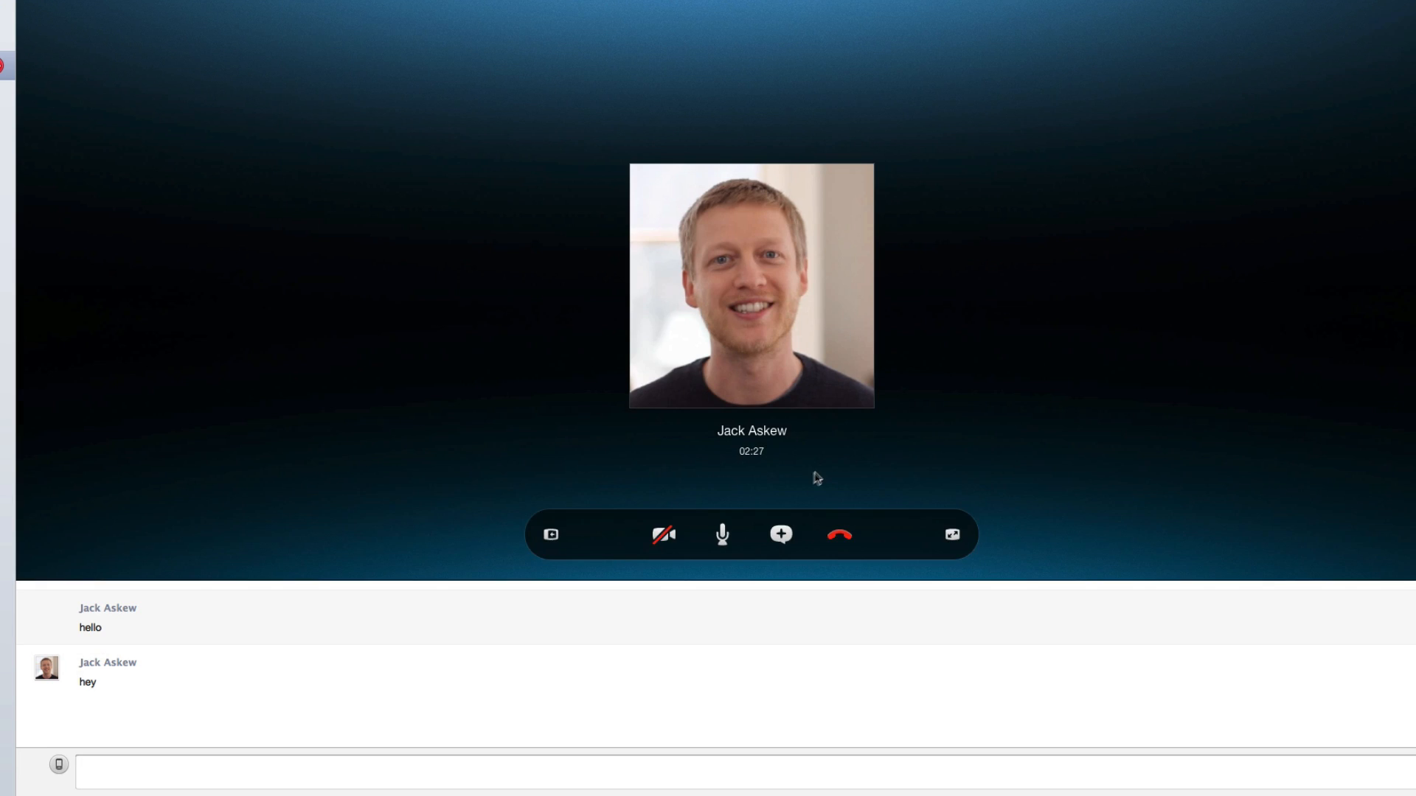
pyautogui.click(780, 534)
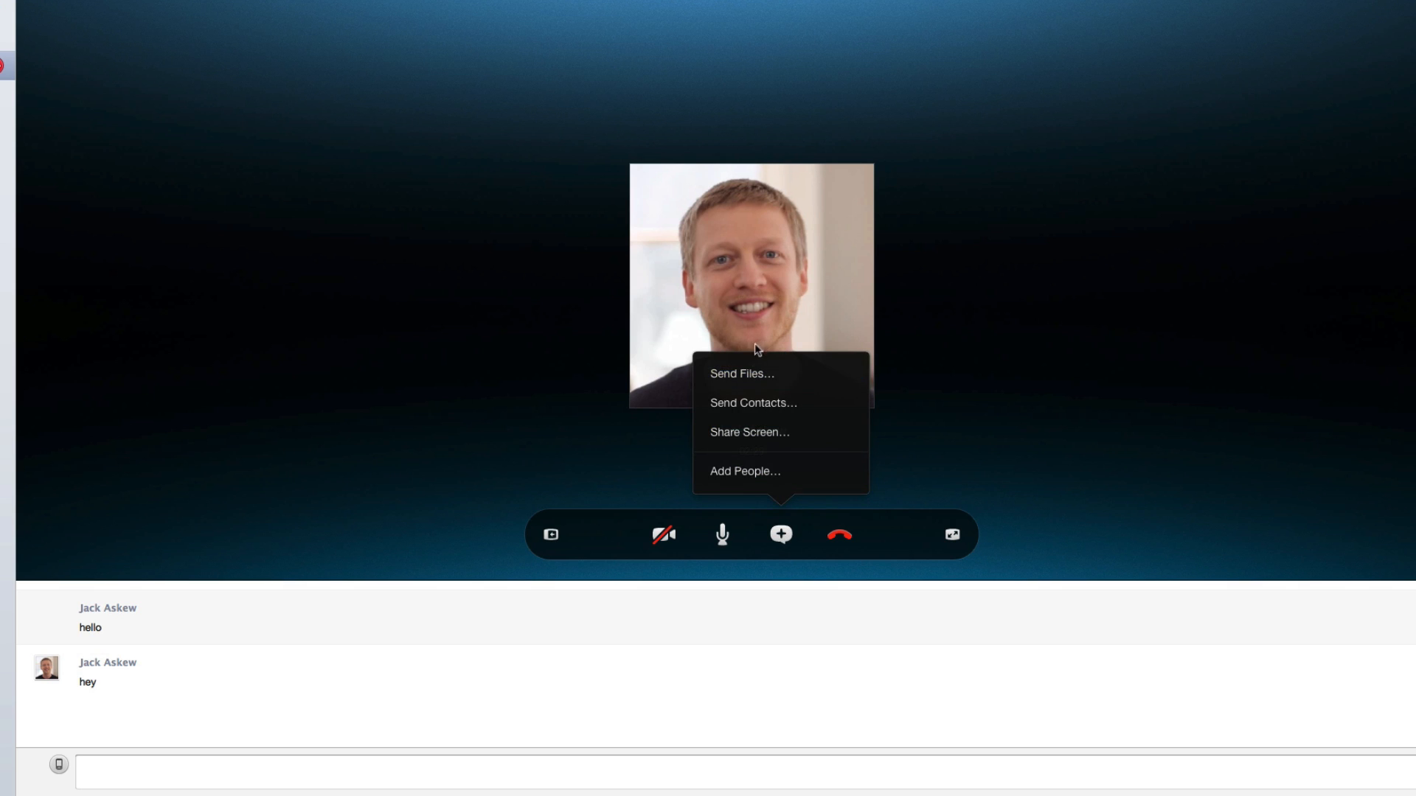
pyautogui.click(740, 373)
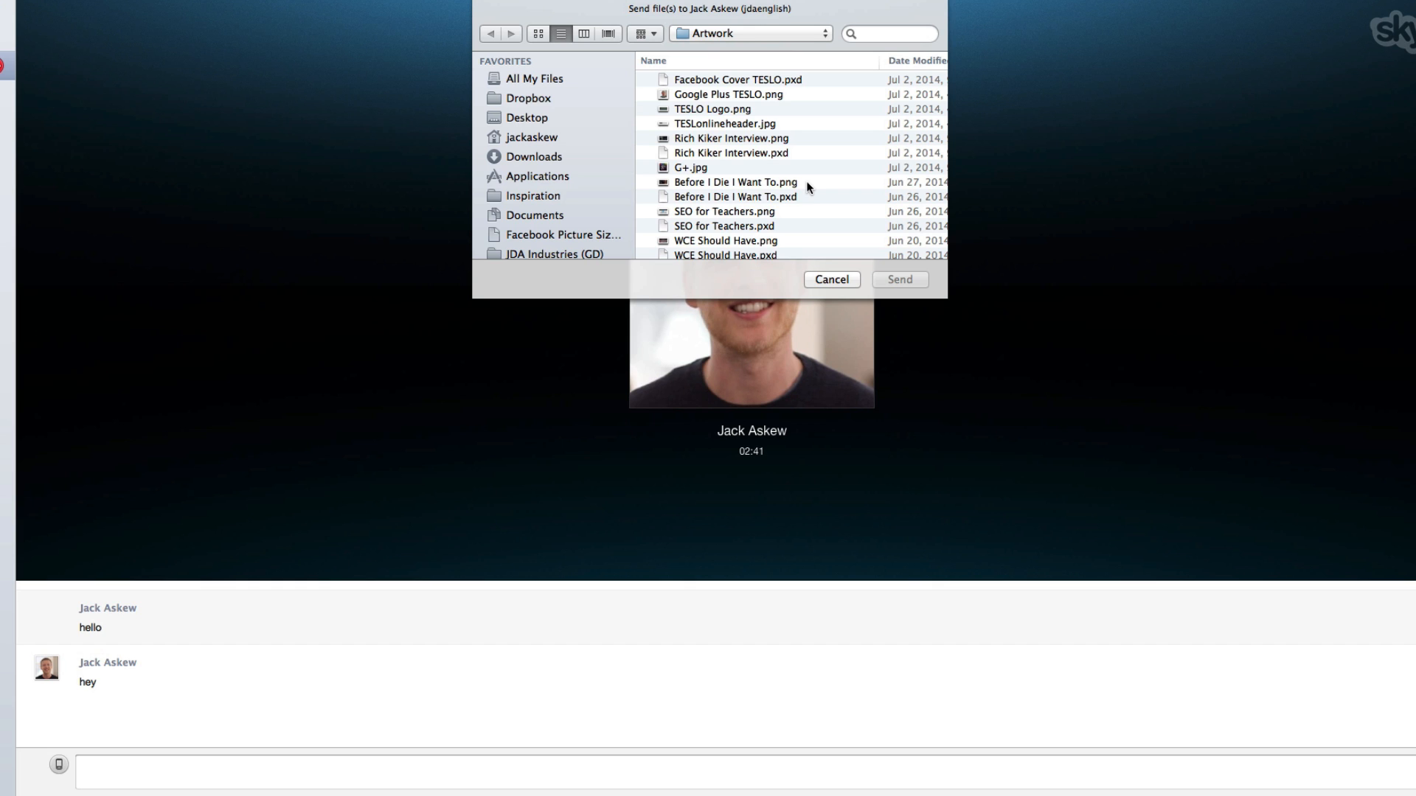
pyautogui.moveTo(826, 278)
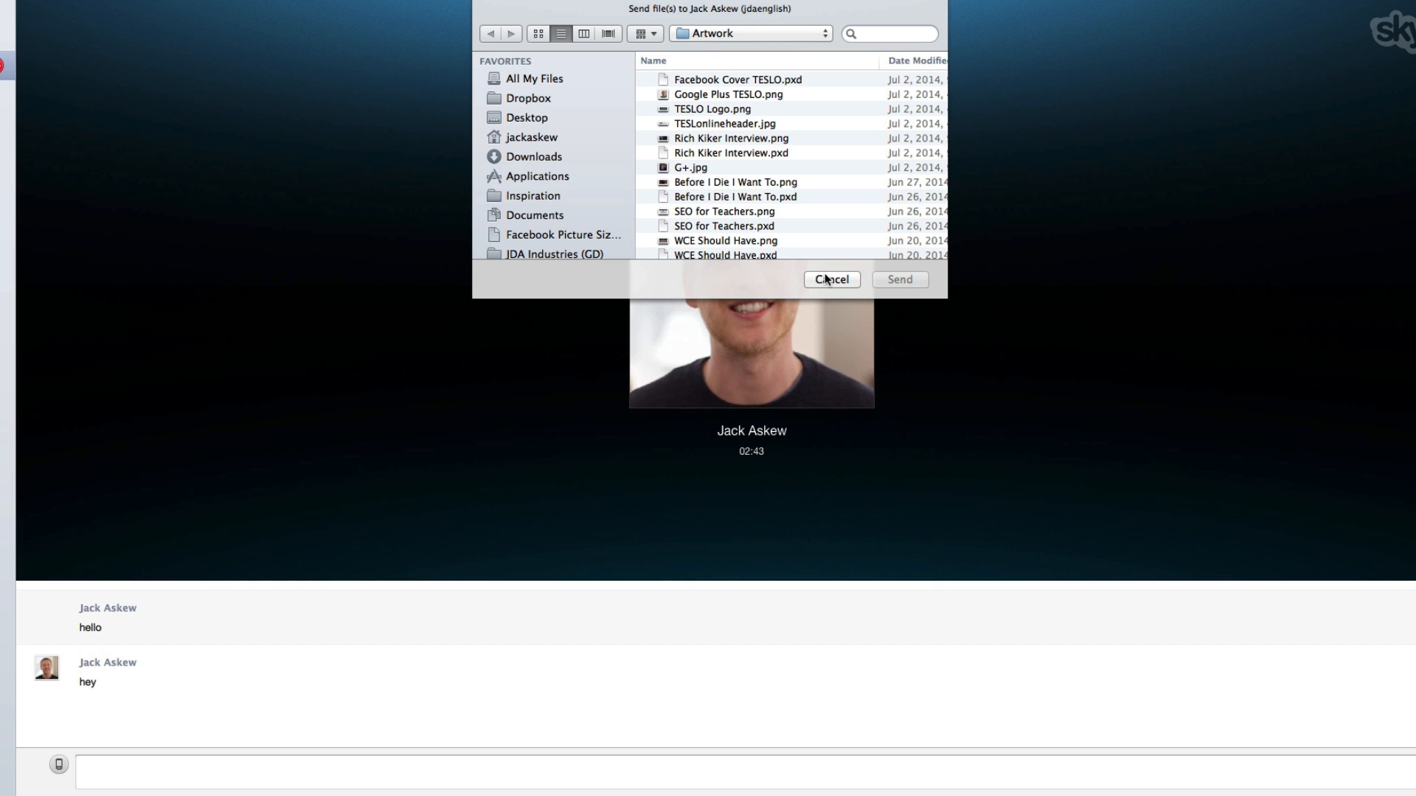
pyautogui.click(829, 279)
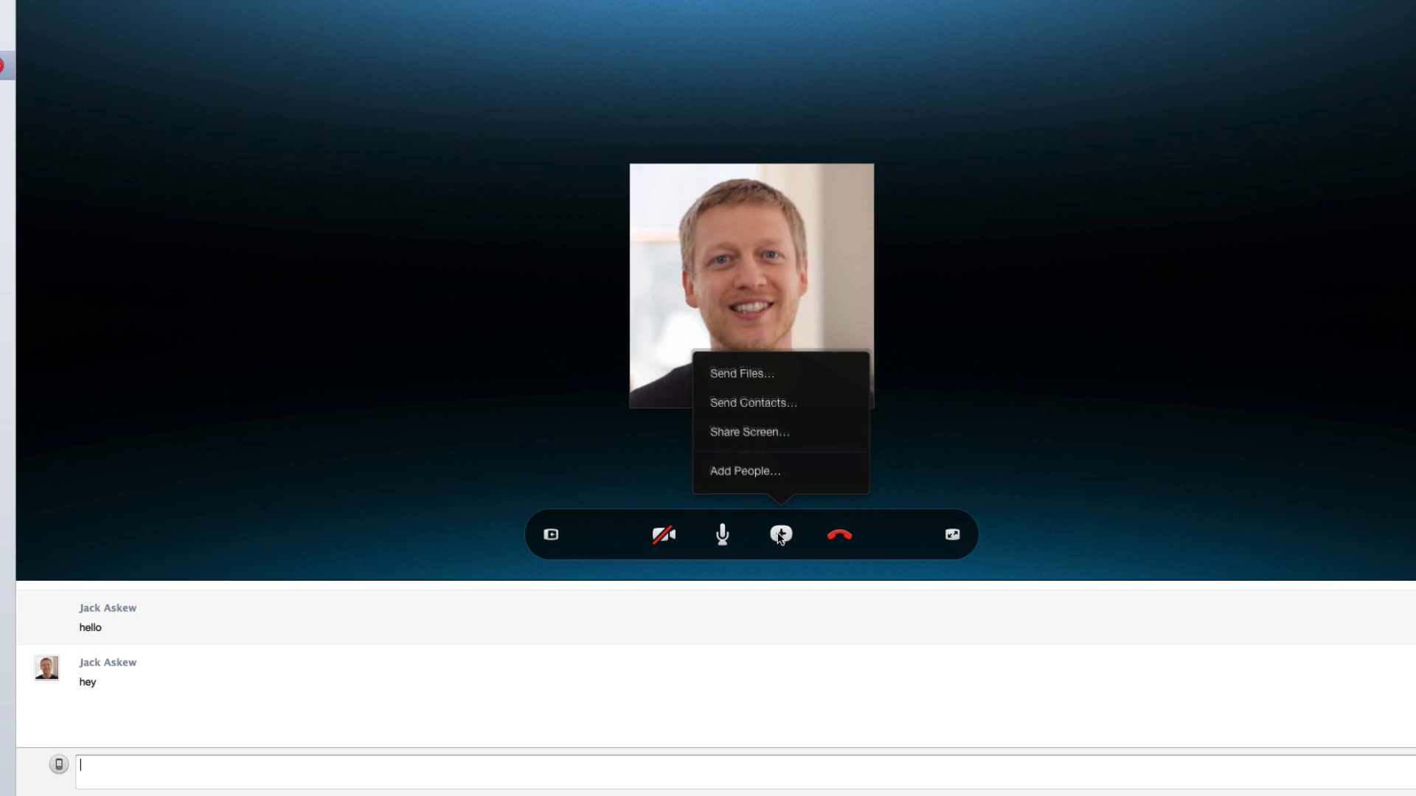
pyautogui.moveTo(770, 476)
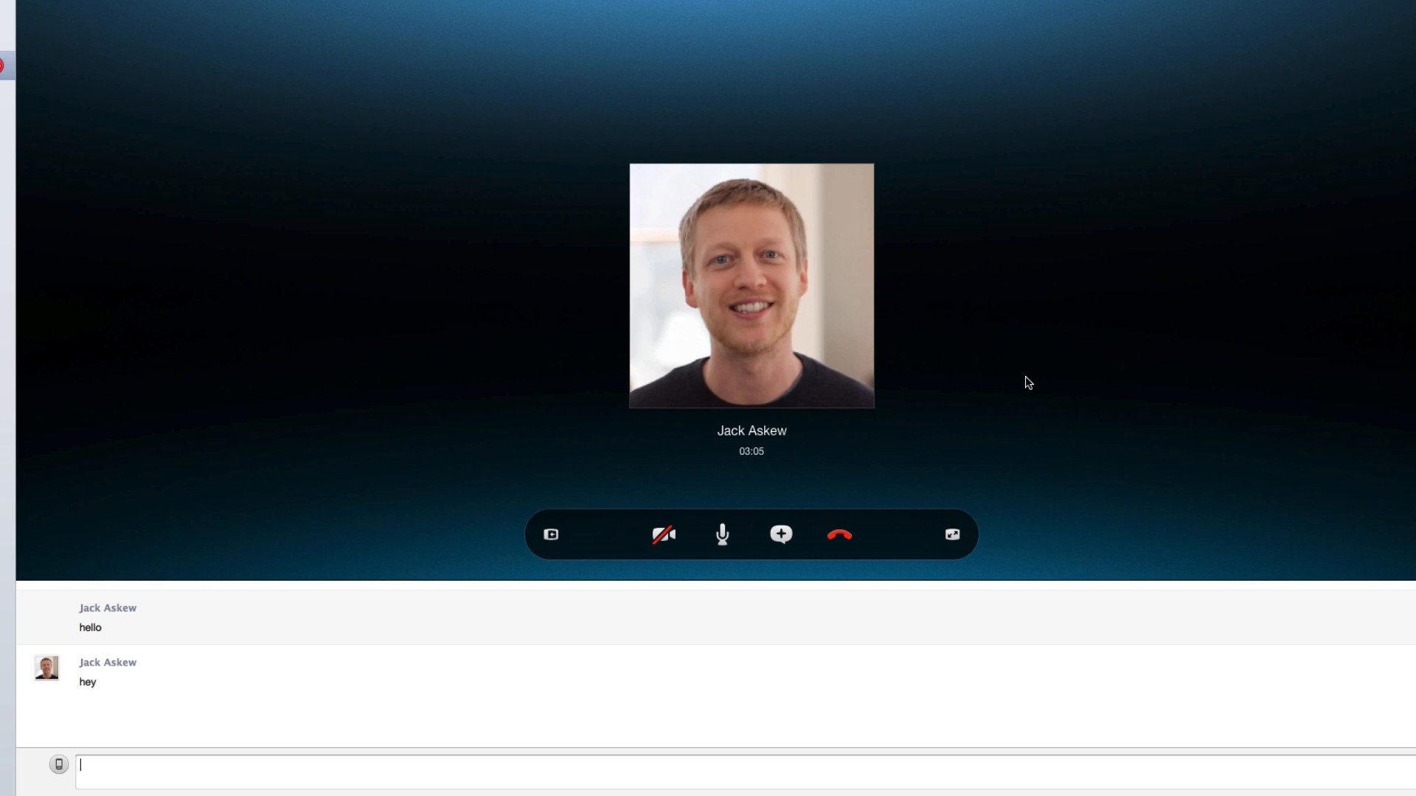
pyautogui.moveTo(982, 303)
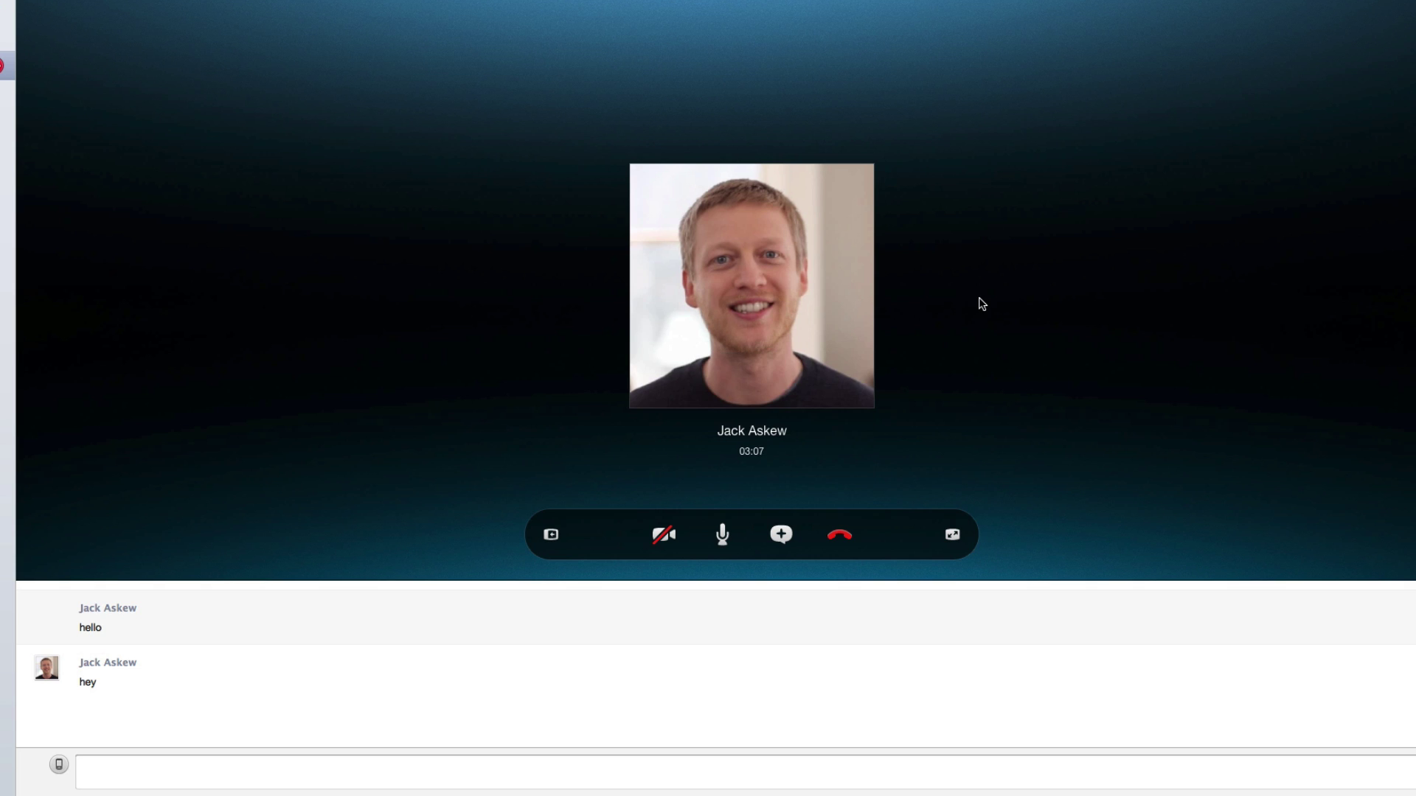